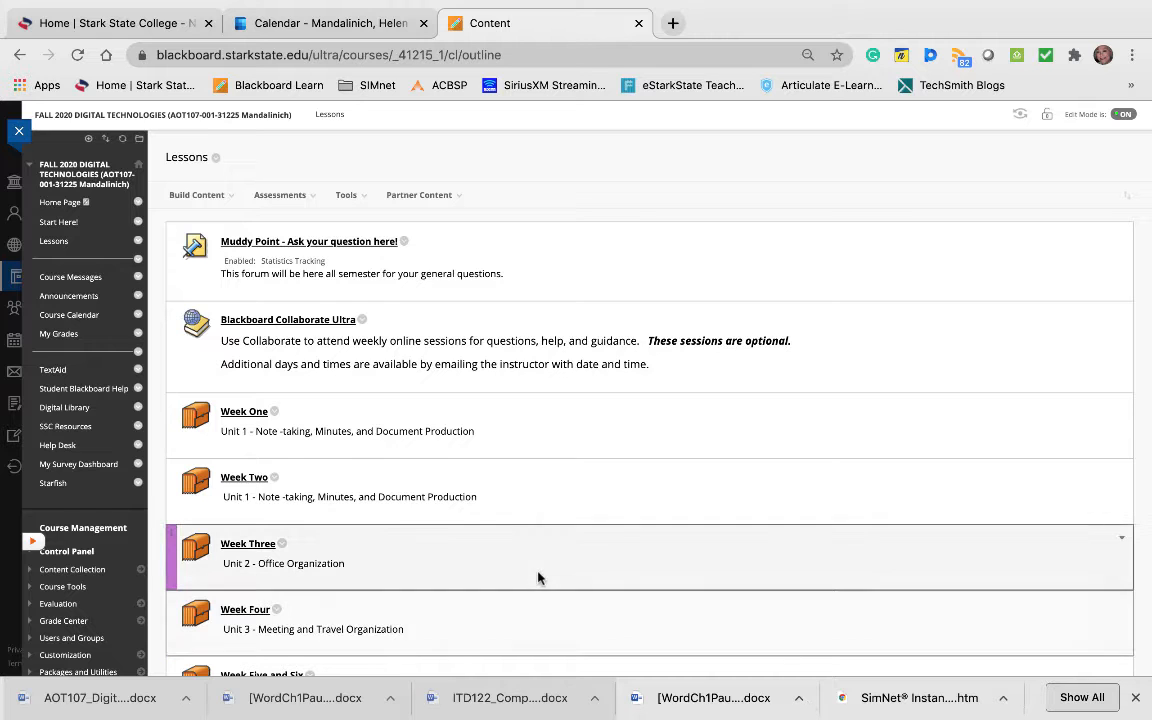
# Go to the course Announcements and scroll through the Week 2 note-taking announcement and assignment list.
pyautogui.click(68, 296)
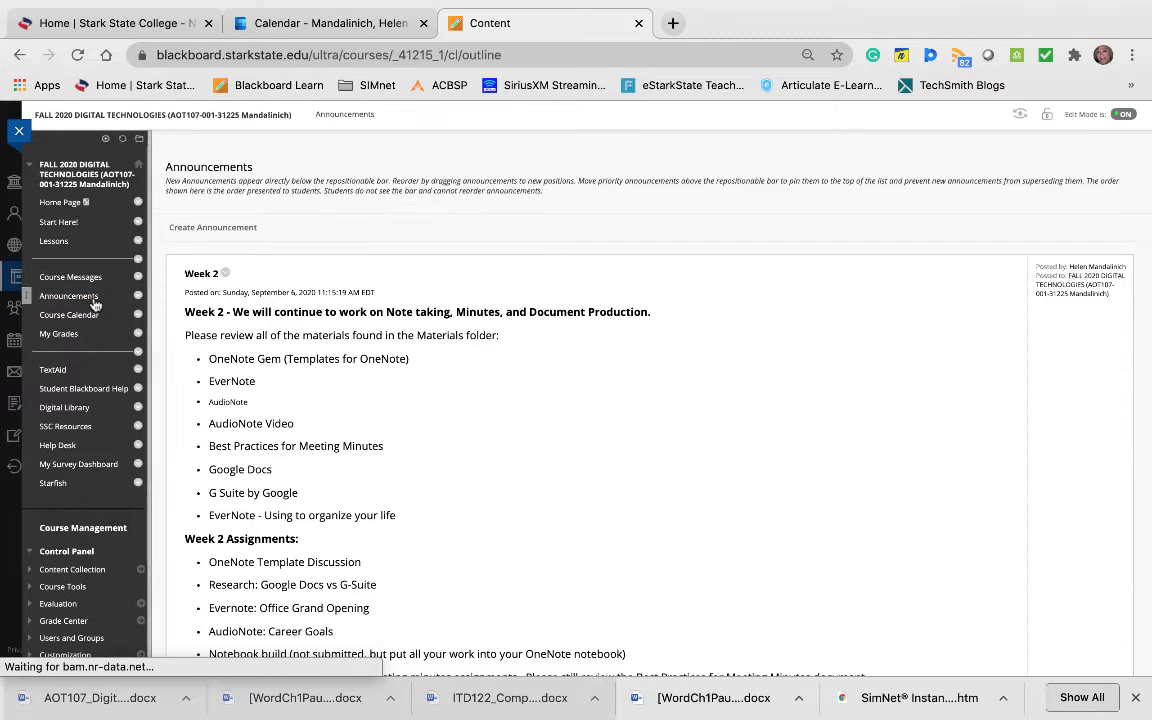
pyautogui.scroll(-3)
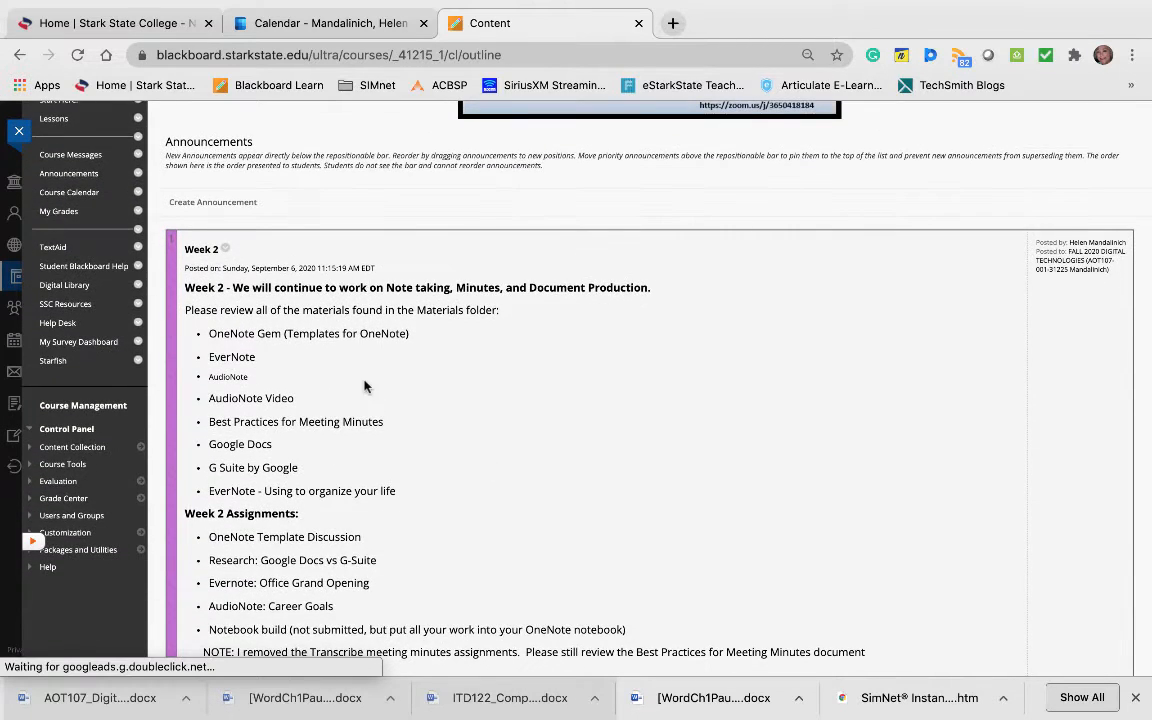
pyautogui.scroll(-3)
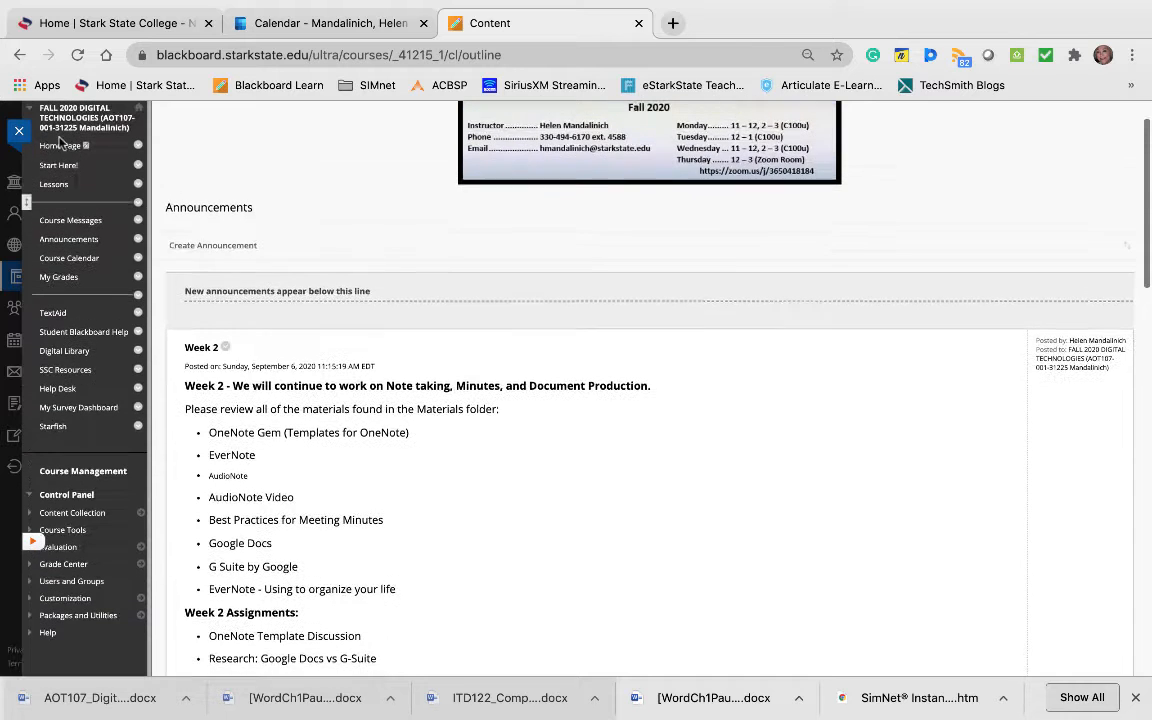
# From Lessons, go into Week Two and scroll through its overview, objectives and OneNote, EverNote and AudioNote resources.
pyautogui.click(54, 184)
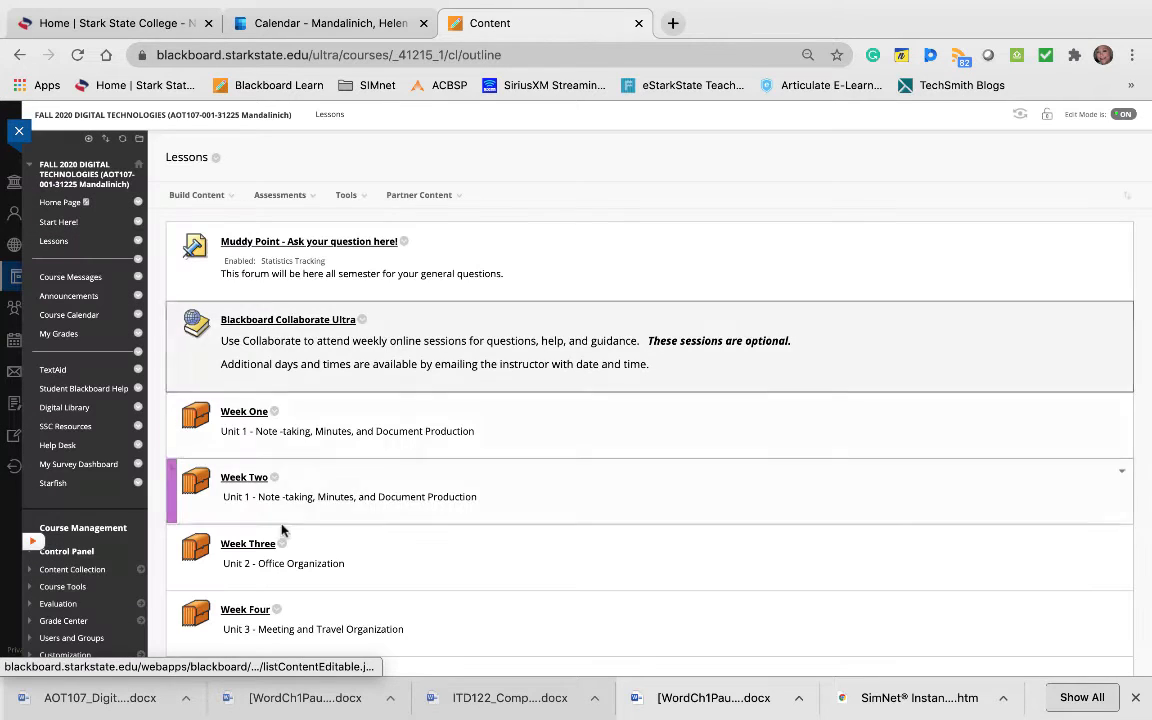
pyautogui.click(244, 476)
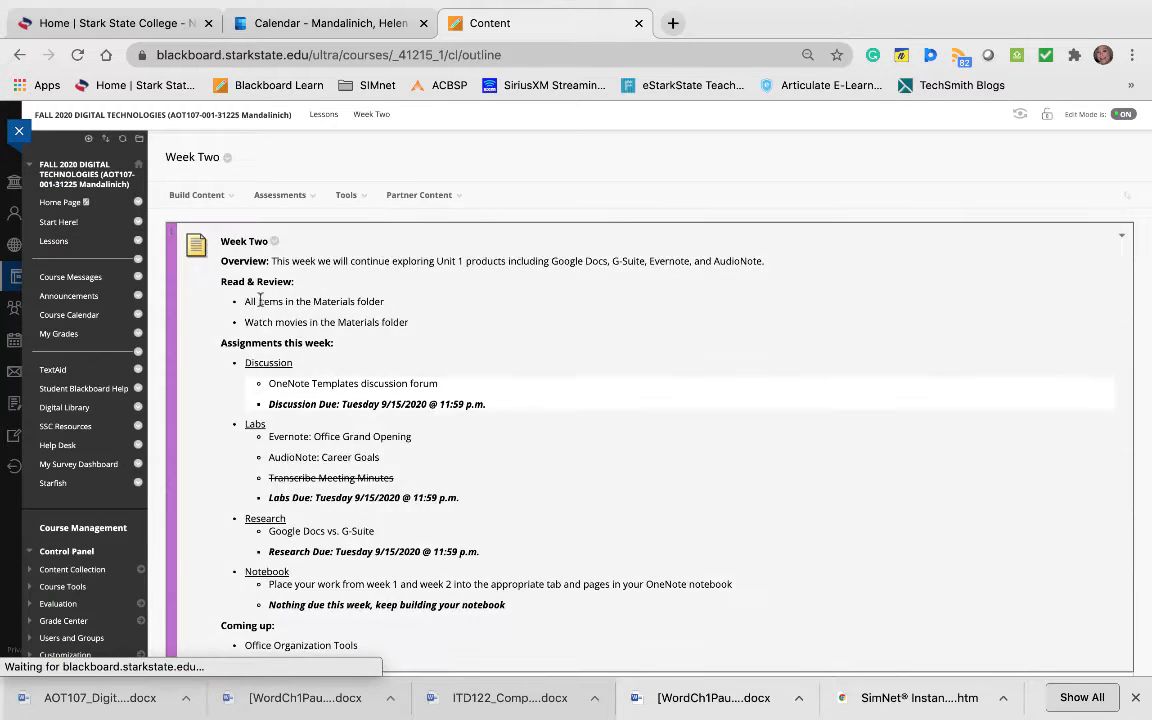
pyautogui.scroll(-3)
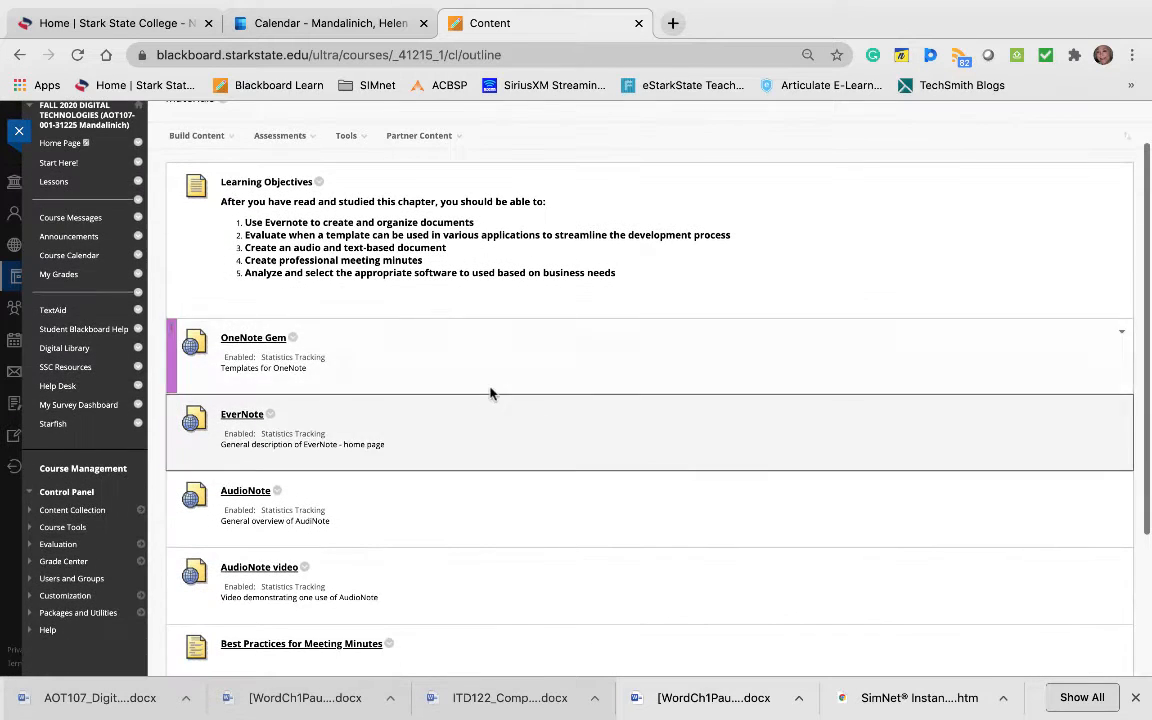
pyautogui.scroll(-3)
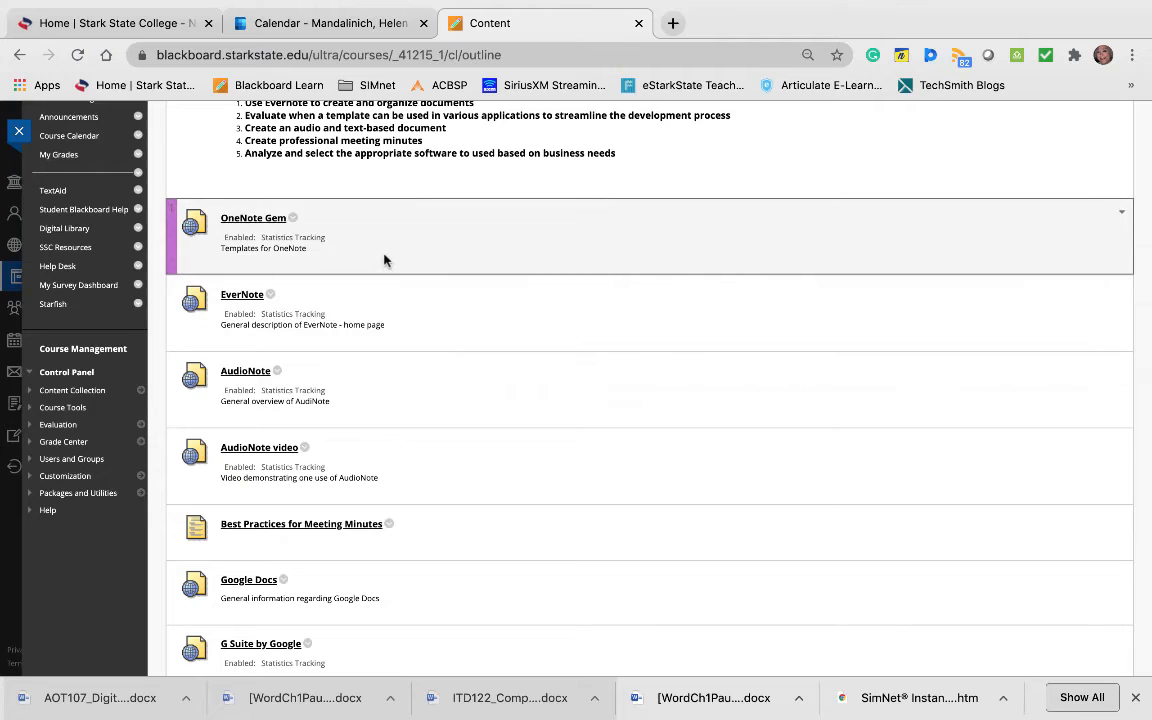
pyautogui.moveTo(340, 258)
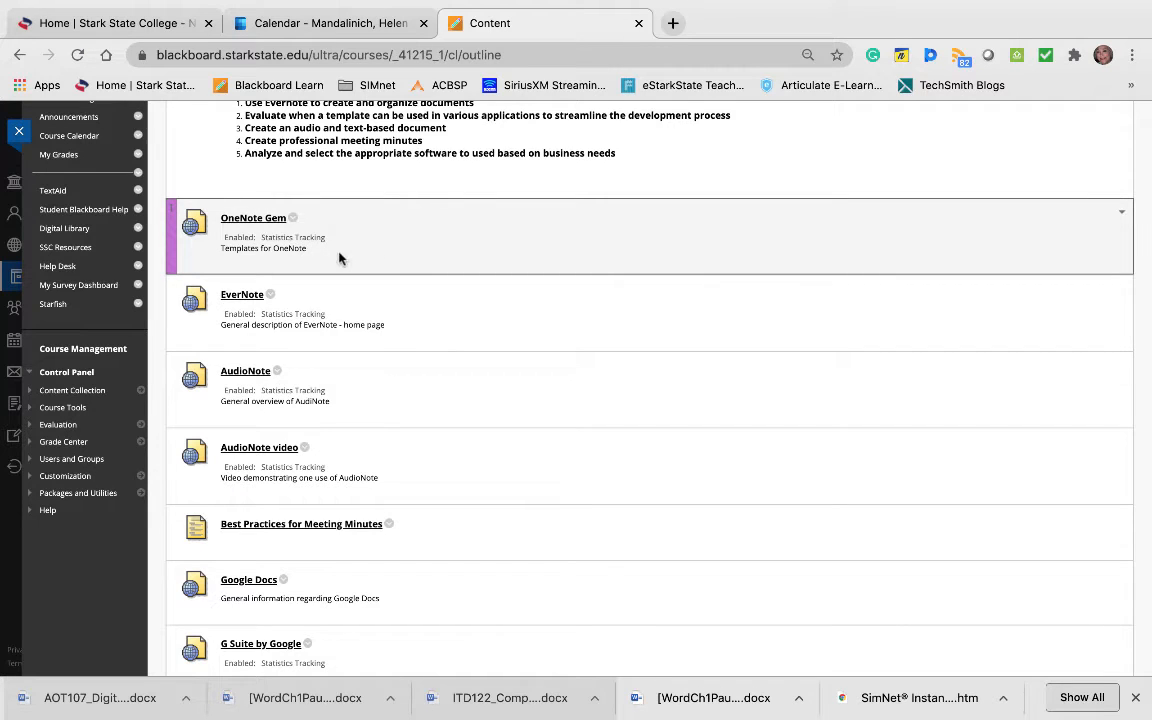
pyautogui.moveTo(324, 260)
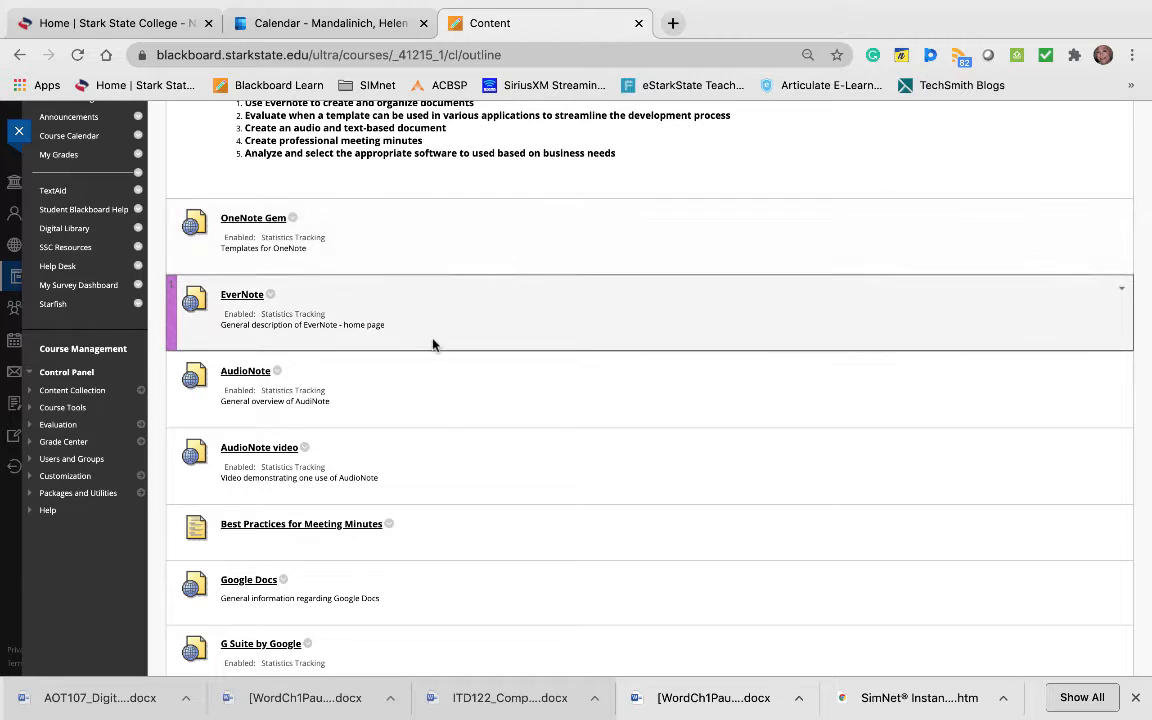
pyautogui.scroll(-3)
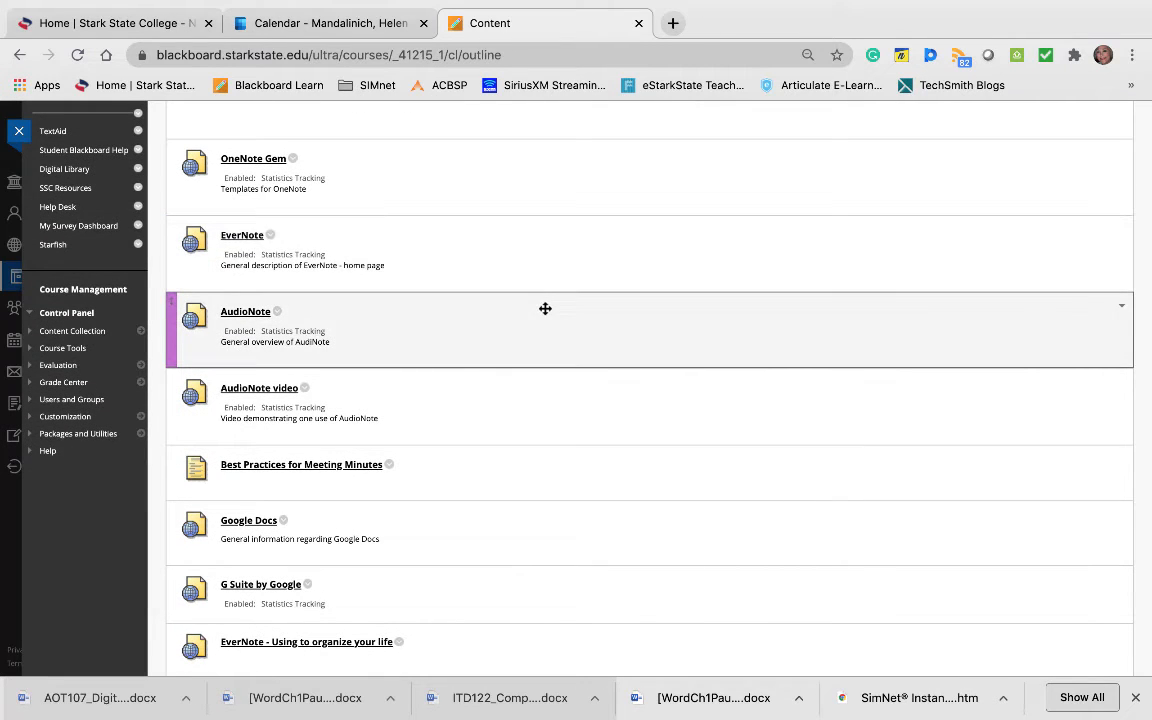
pyautogui.moveTo(244, 244)
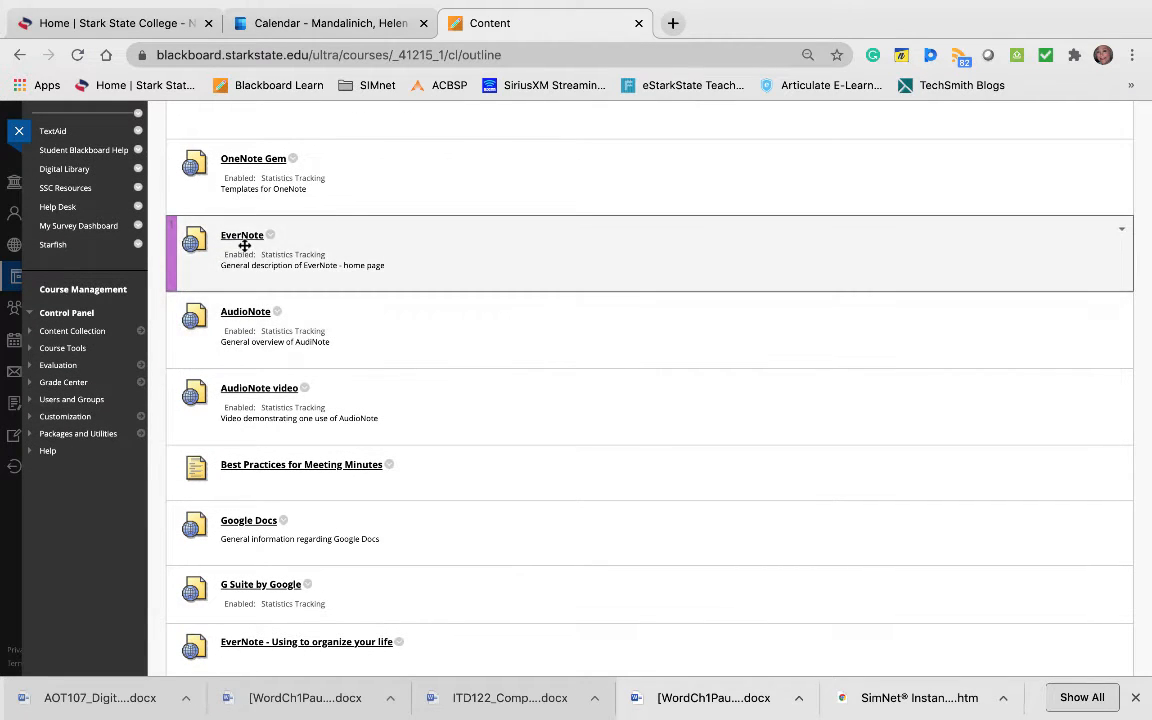
# Follow the EverNote link to the Evernote home page and dismiss the Save 40% Premium popup.
pyautogui.click(242, 236)
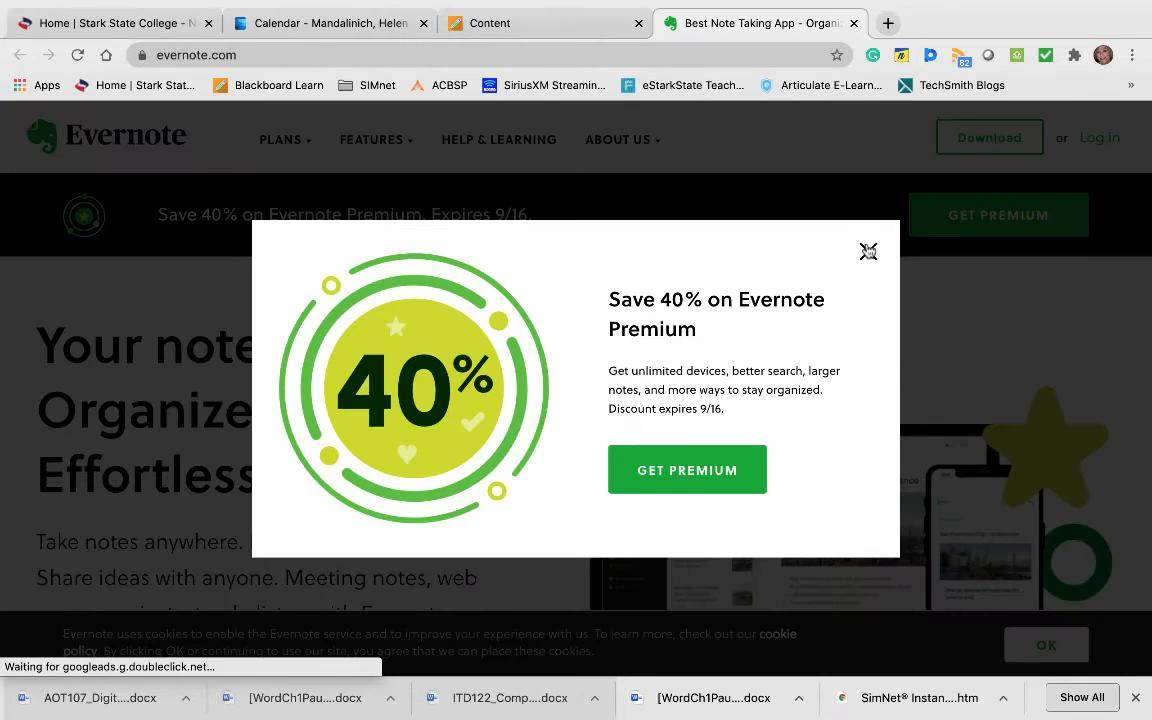
pyautogui.click(868, 252)
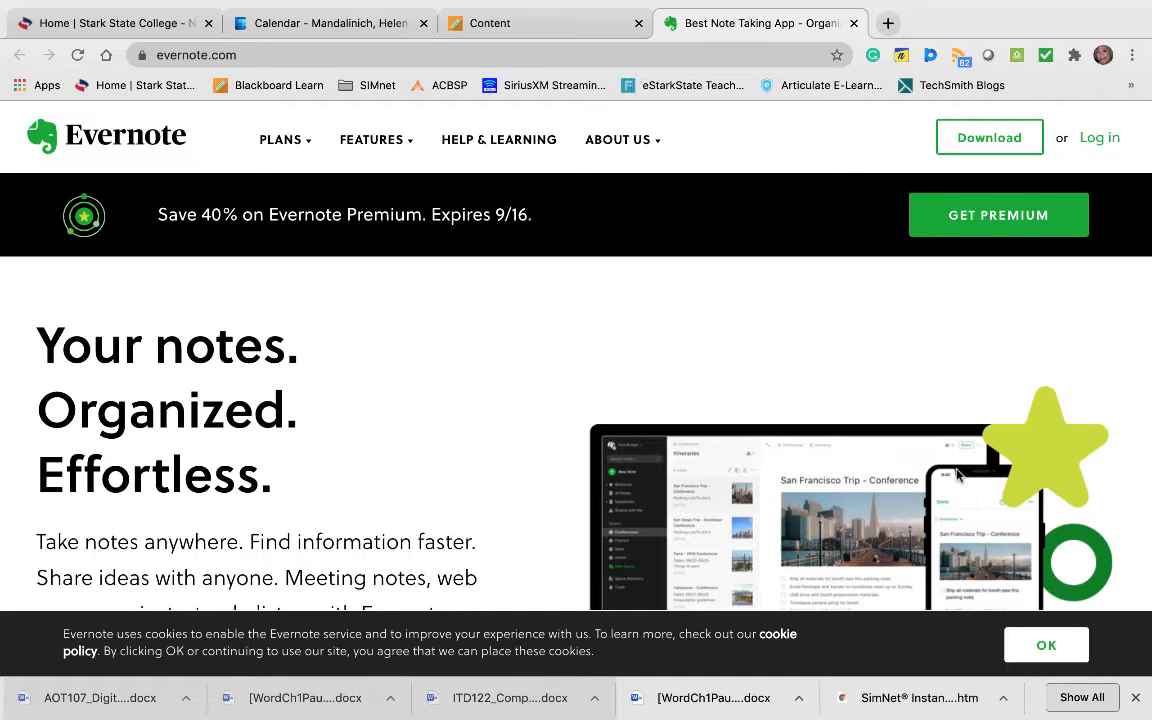
pyautogui.scroll(-3)
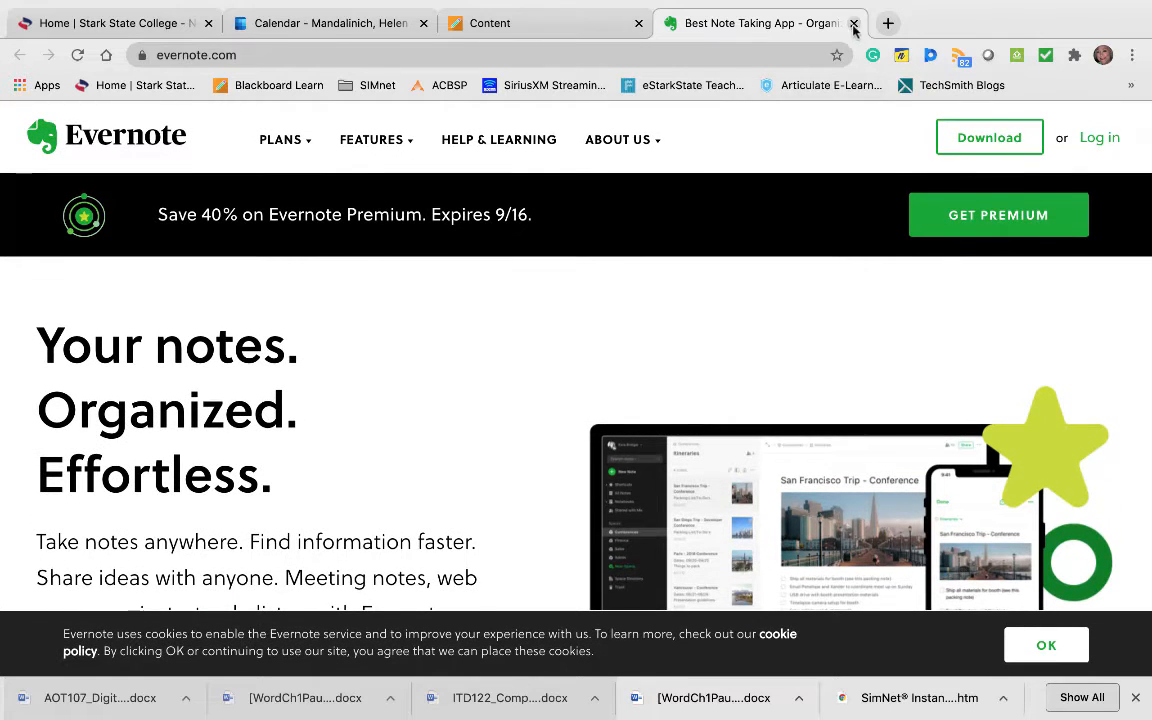
# Close the Evernote tab and follow the AudioNote link to review Luminant Software's overview and features list.
pyautogui.click(854, 24)
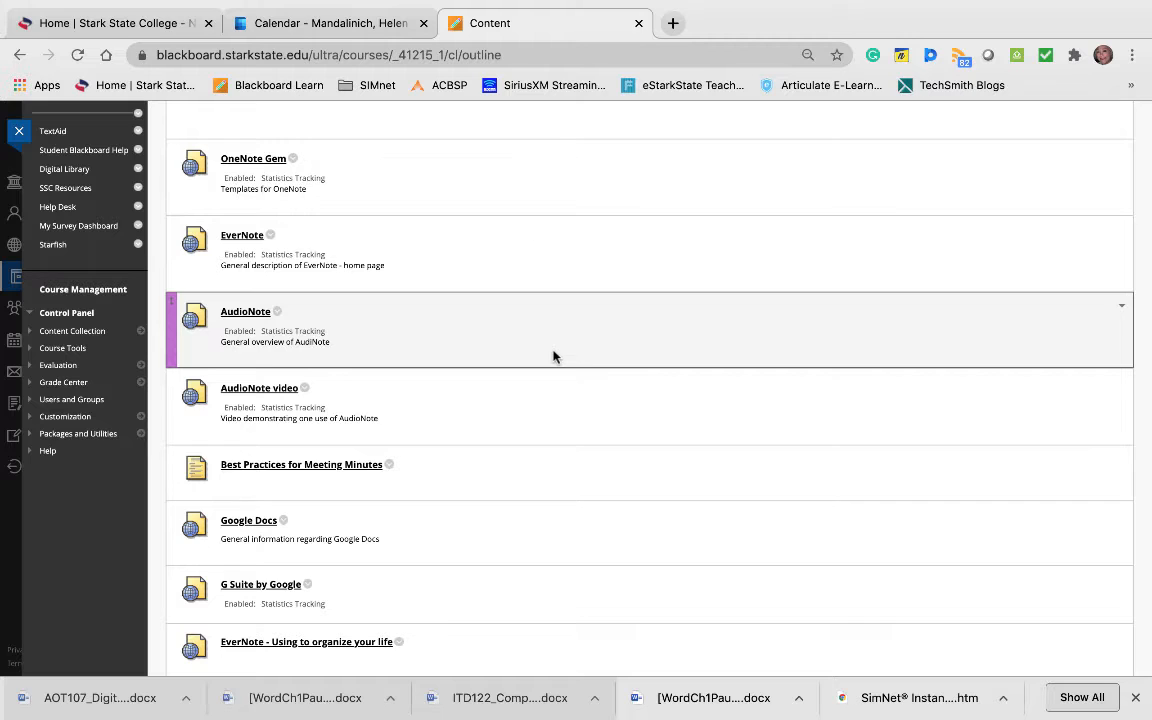
pyautogui.moveTo(262, 320)
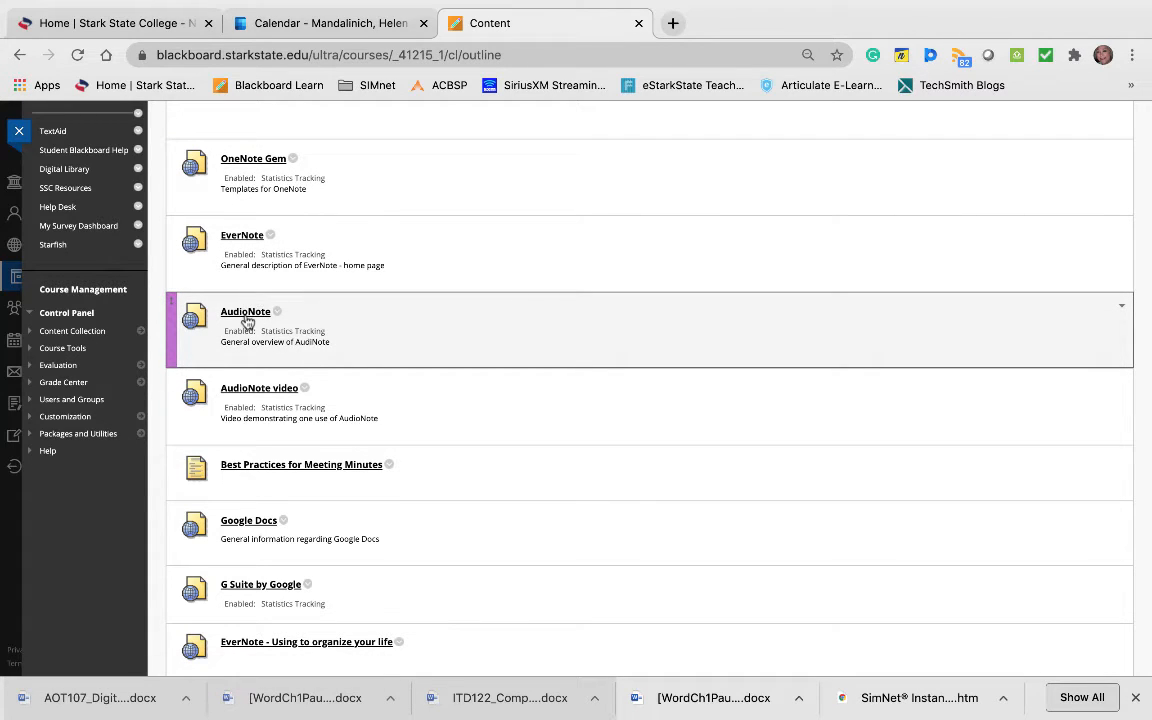
pyautogui.click(244, 312)
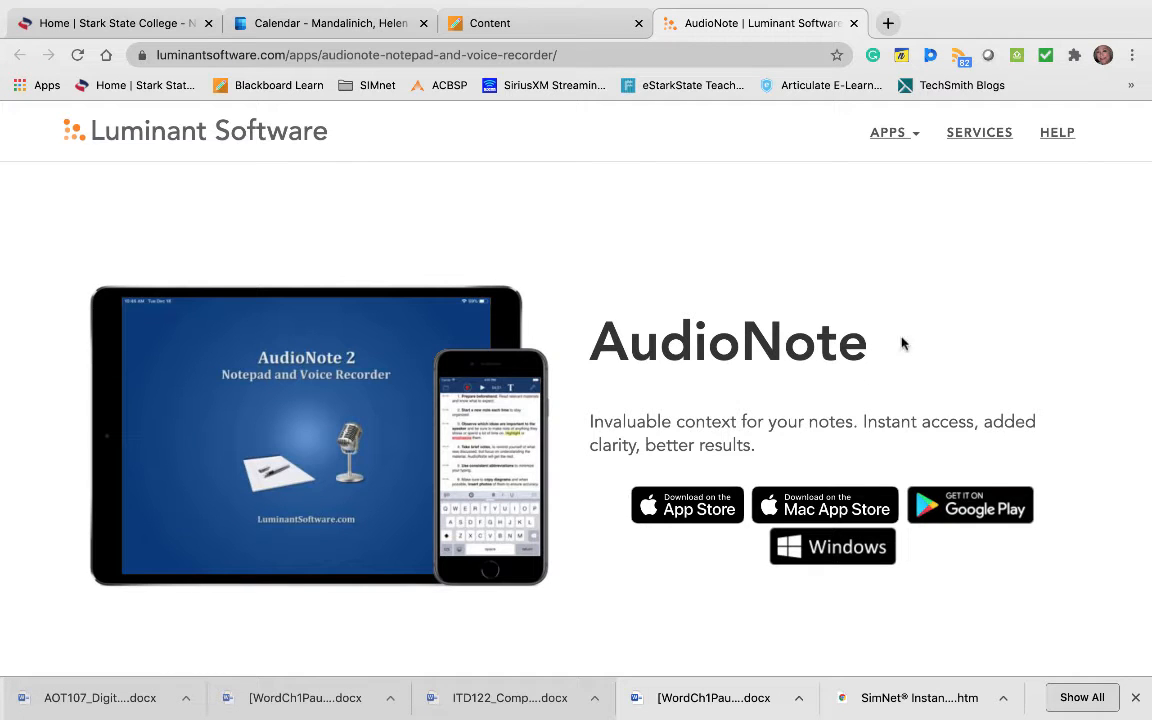
pyautogui.moveTo(904, 342)
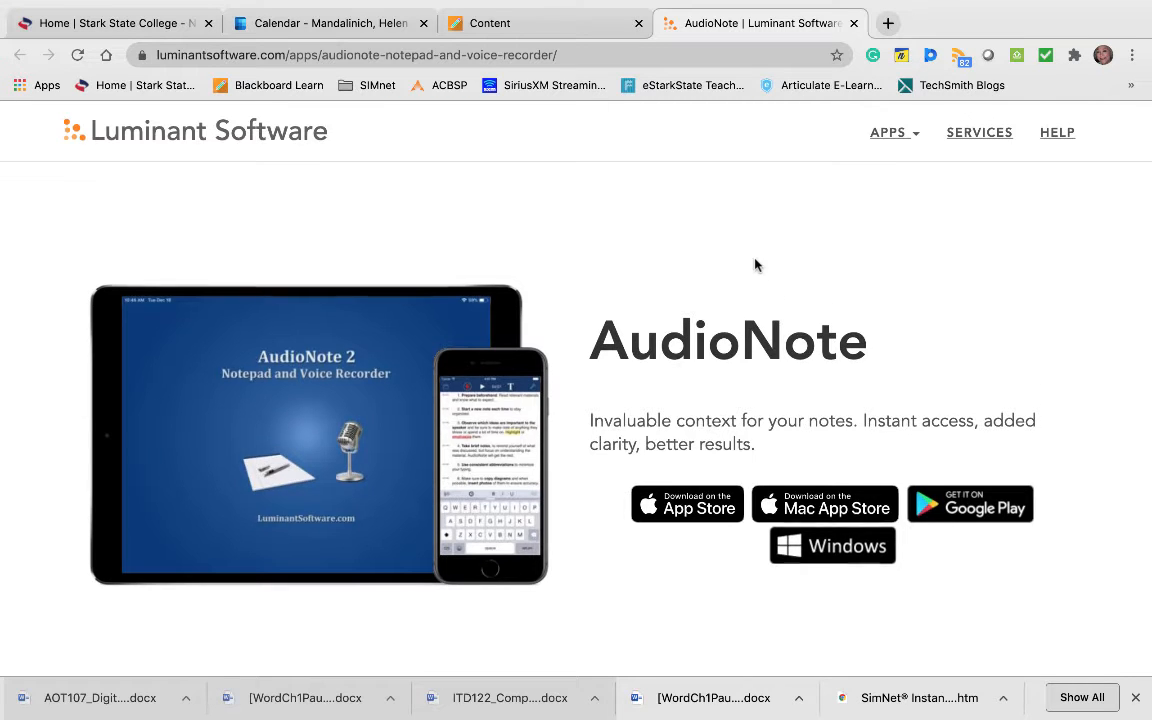
pyautogui.scroll(-3)
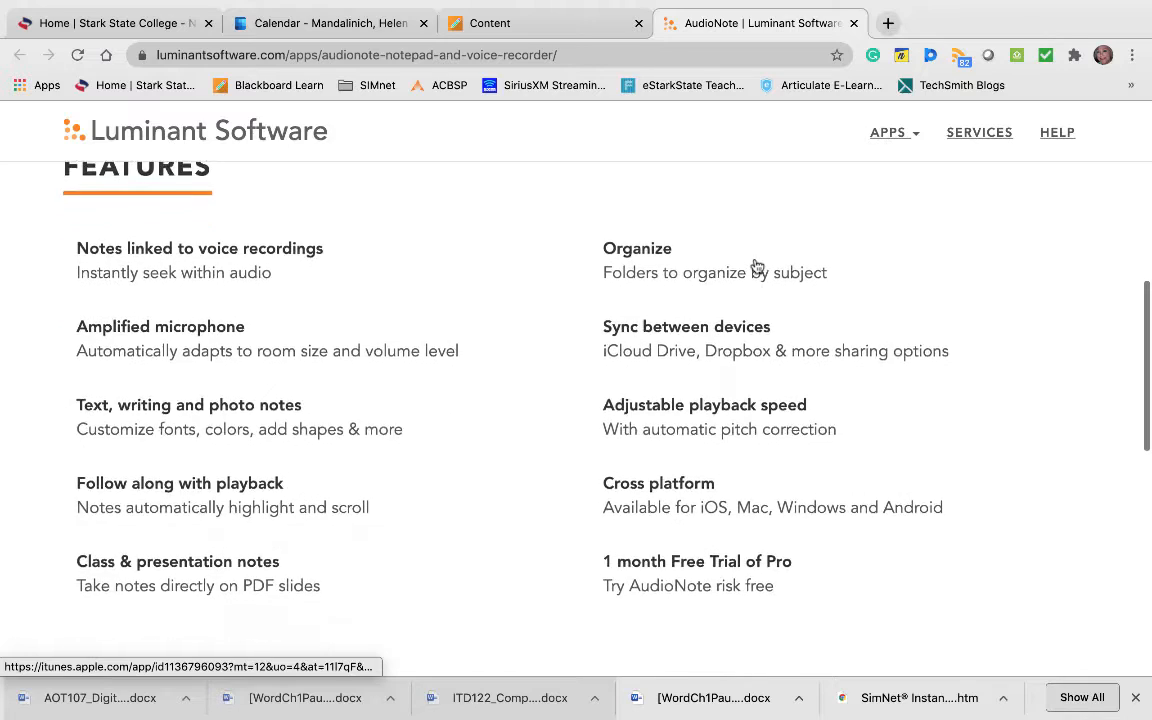
pyautogui.scroll(3)
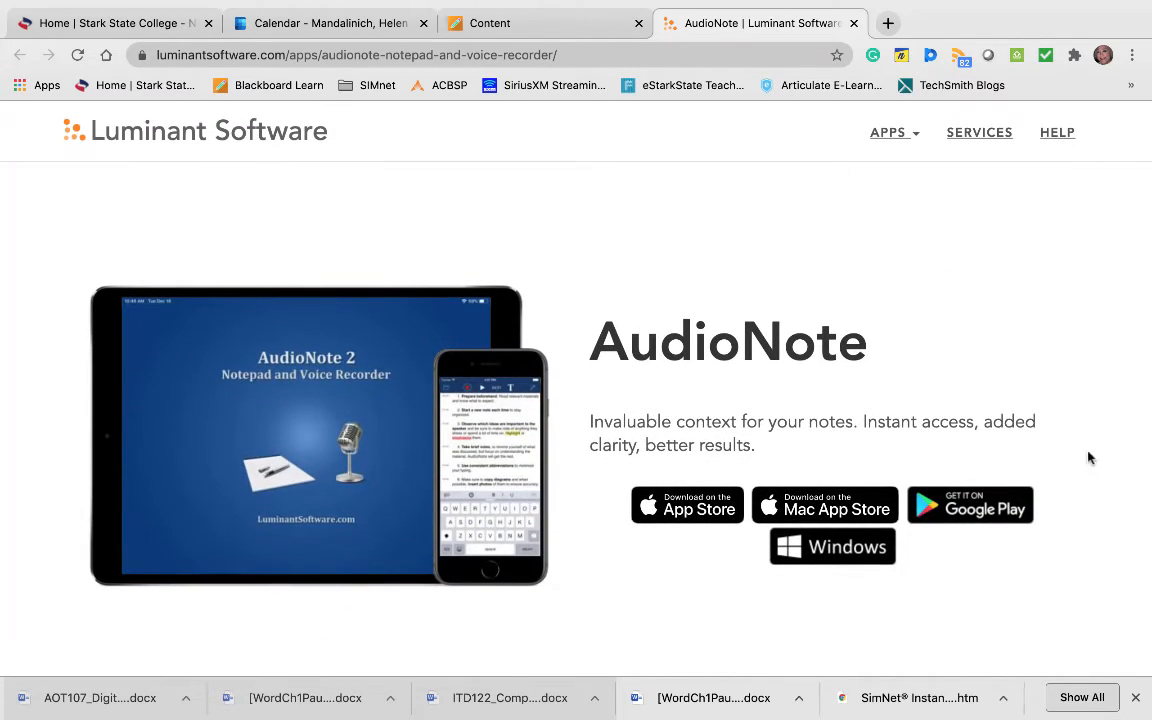
pyautogui.scroll(-3)
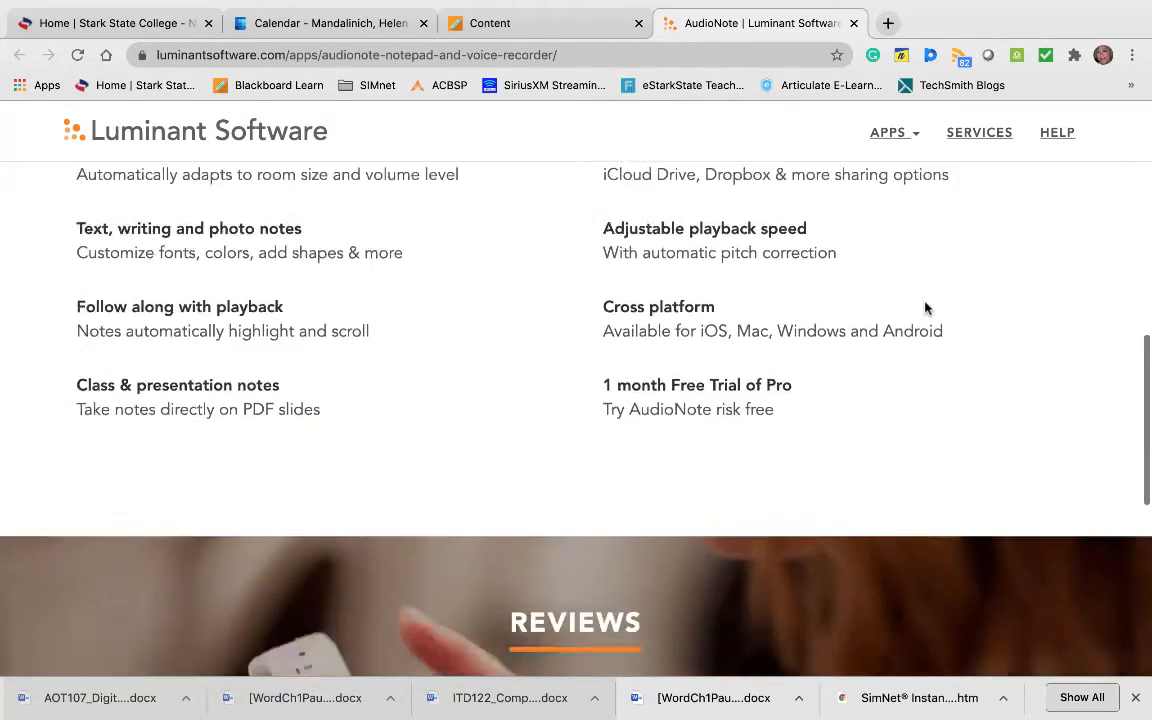
pyautogui.scroll(3)
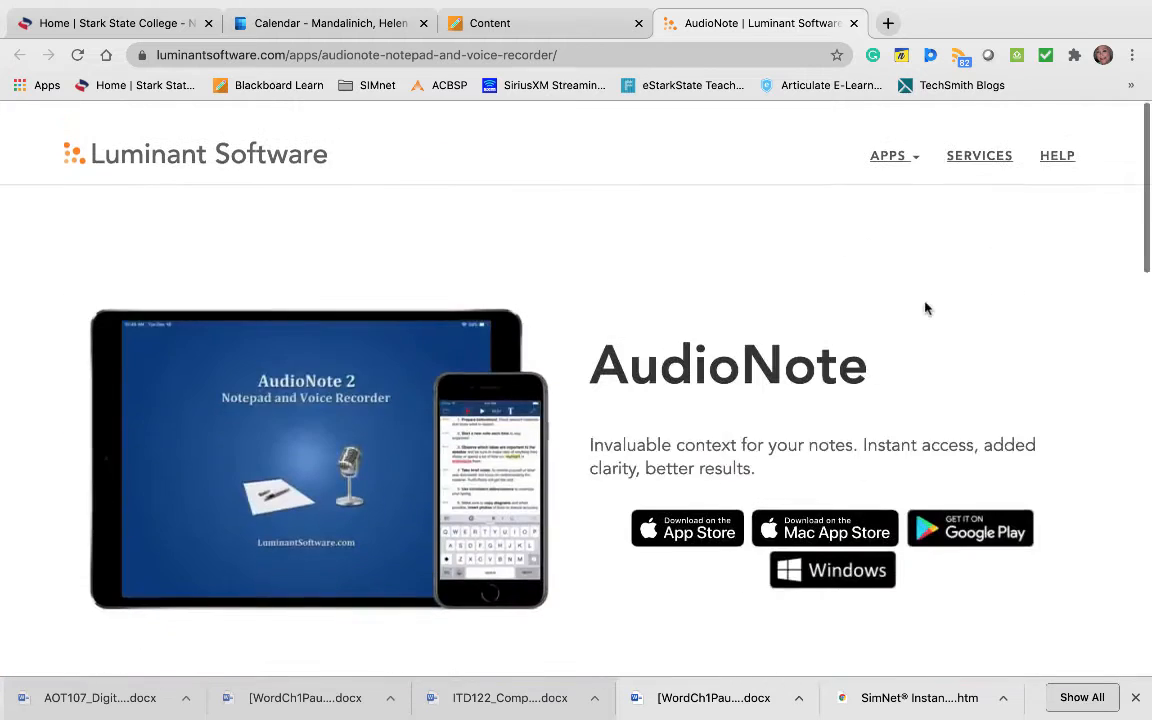
pyautogui.scroll(-3)
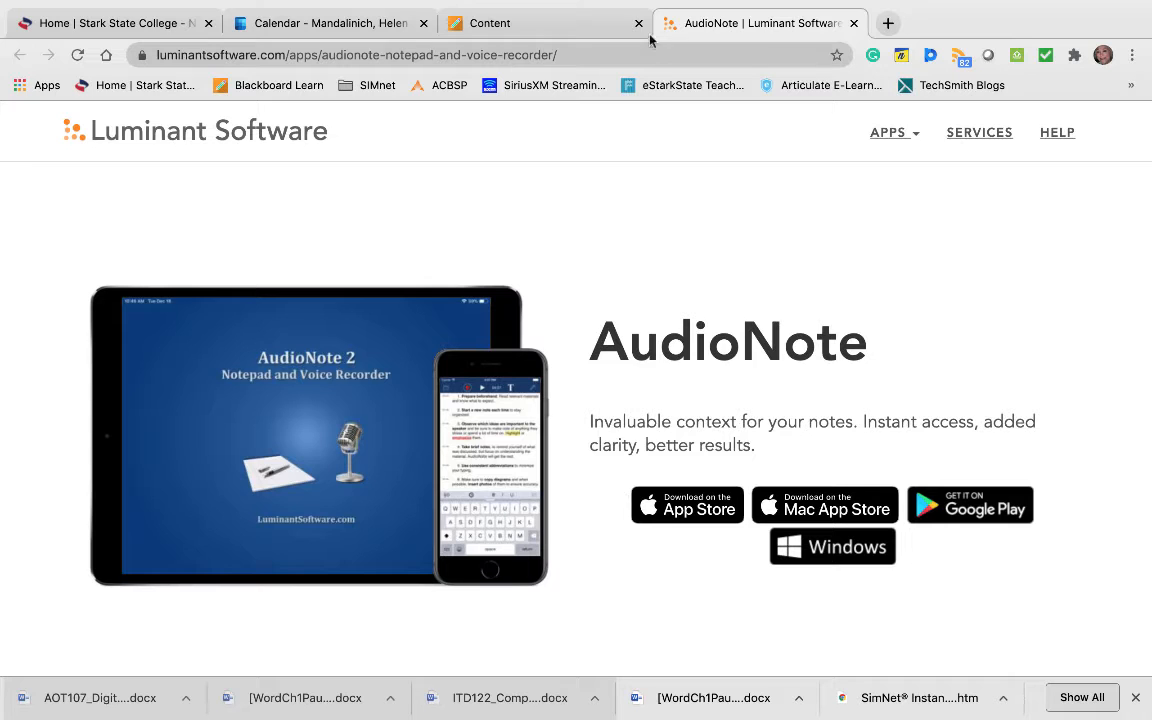
# Switch back to the Blackboard tab showing the Week Two materials with AudioNote video, Meeting Minutes and Google Docs items.
pyautogui.click(488, 24)
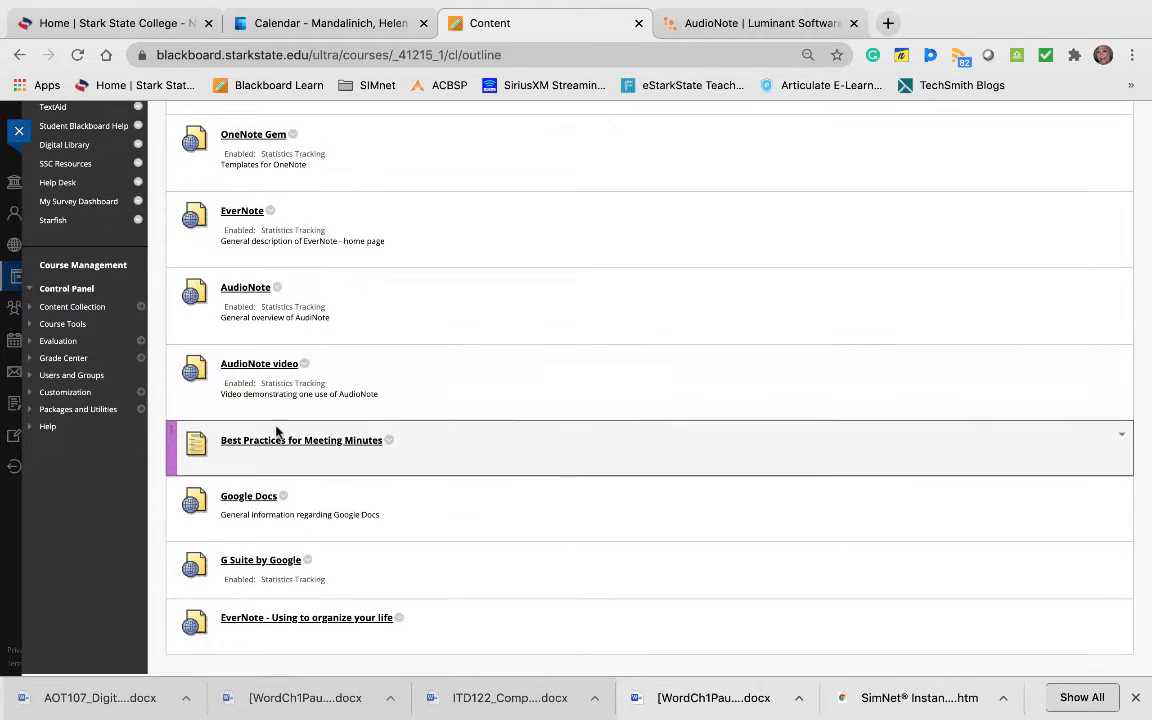
pyautogui.moveTo(612, 472)
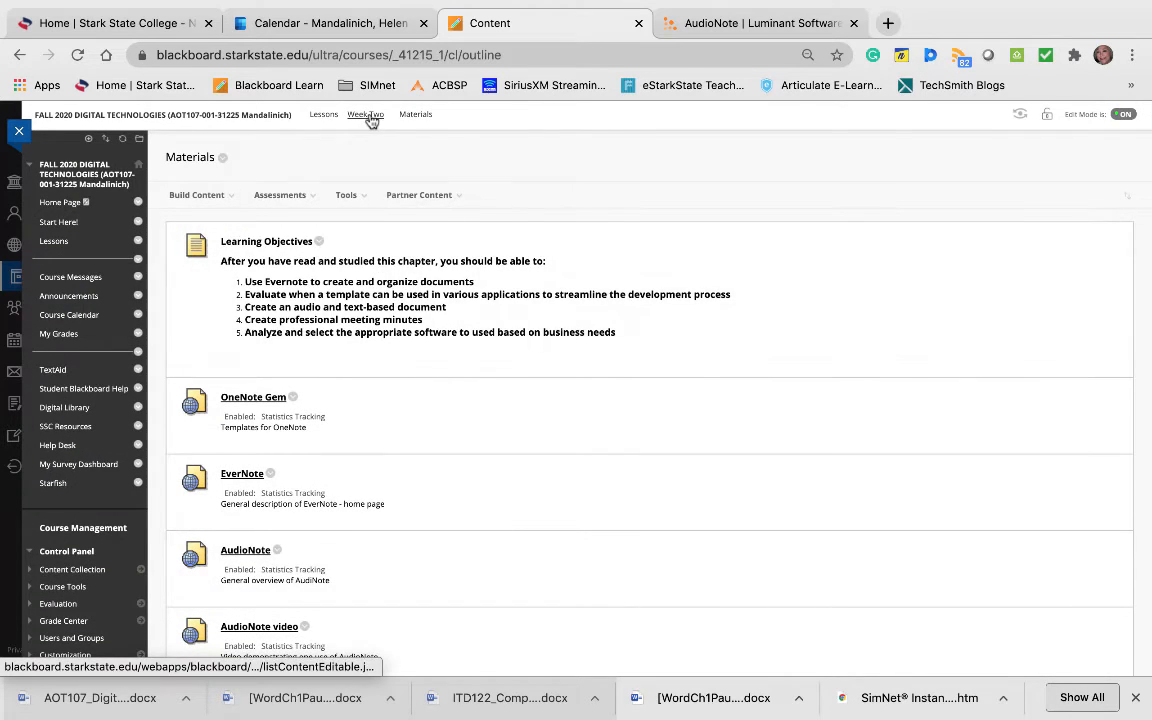
# Go up via the Week Two breadcrumb to the assessments showing the OneNote Template Discussion and Evernote Office Grand Opening.
pyautogui.click(364, 114)
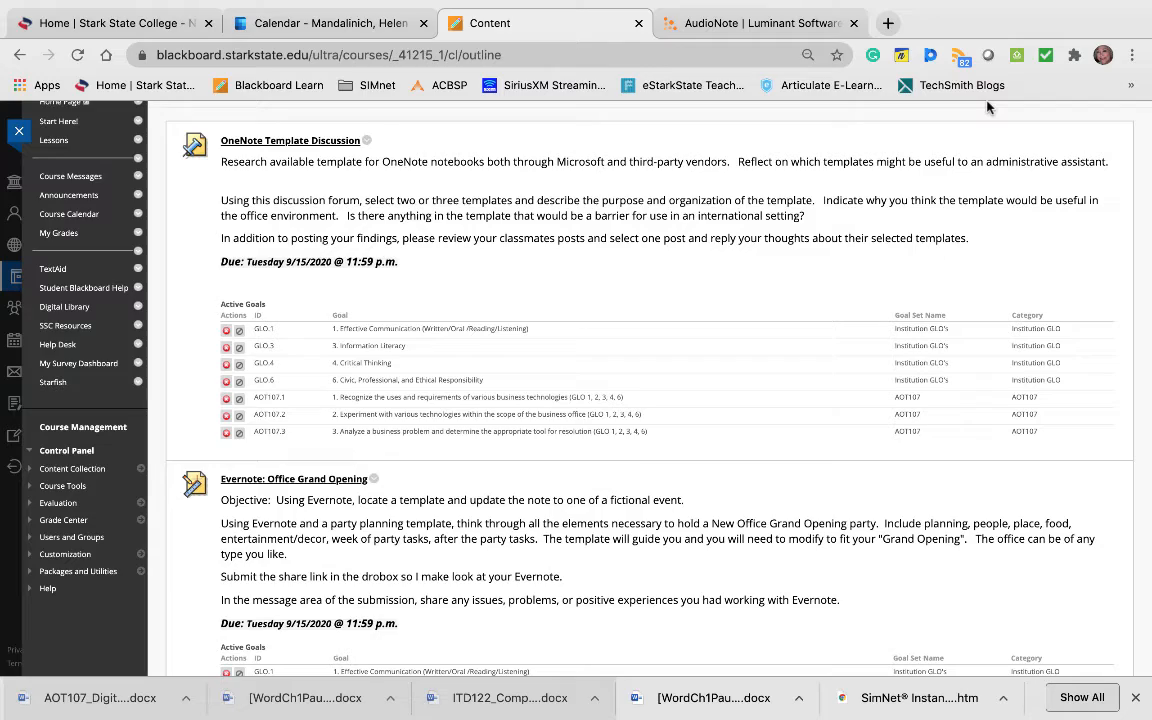
# Scroll through the Evernote: Office Grand Opening instructions, due date and goals until AudioNote: Career Goals appears.
pyautogui.scroll(-3)
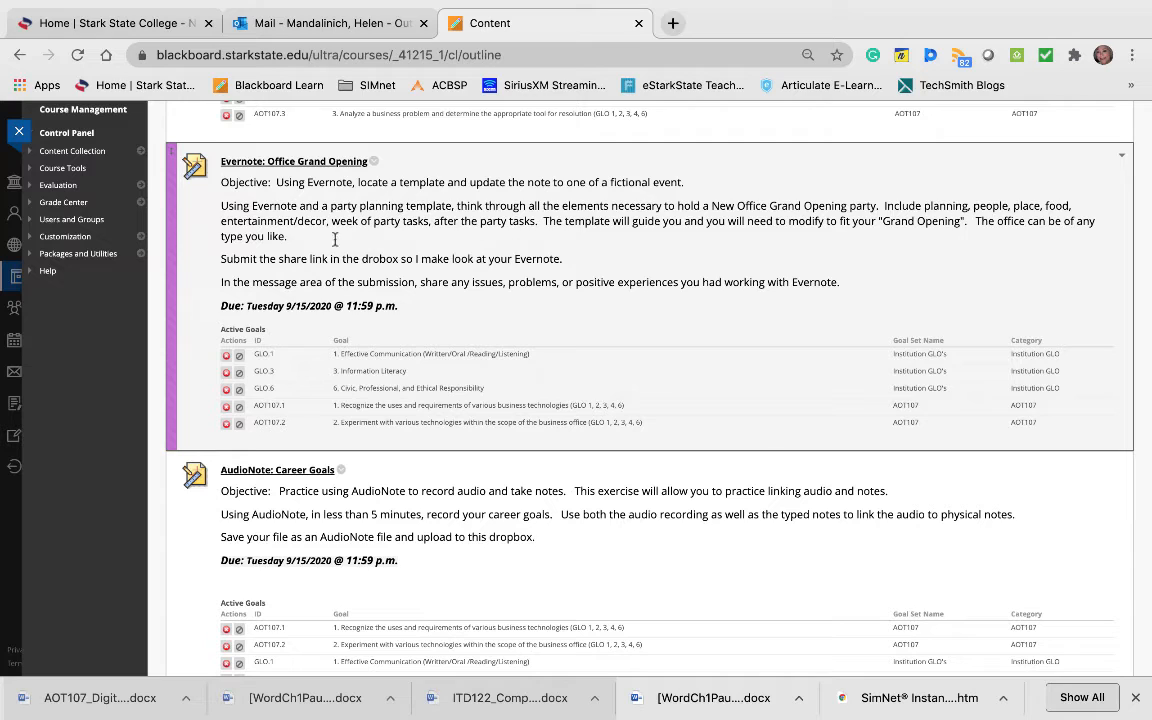
pyautogui.moveTo(514, 244)
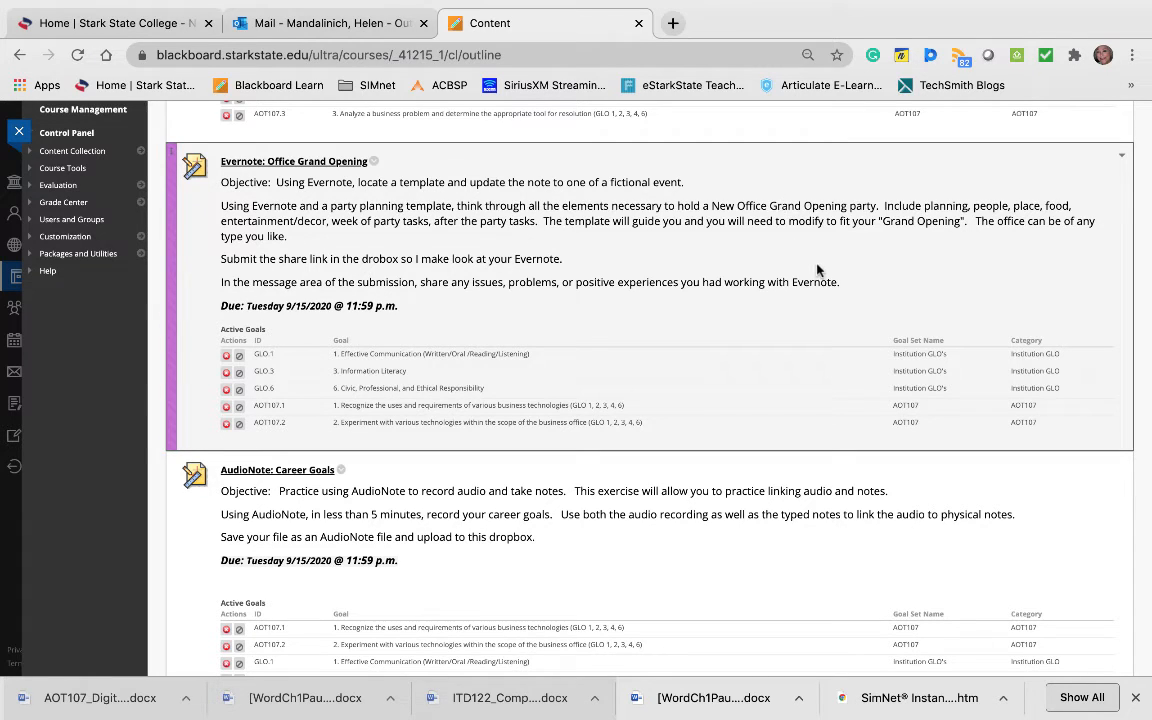
pyautogui.moveTo(864, 272)
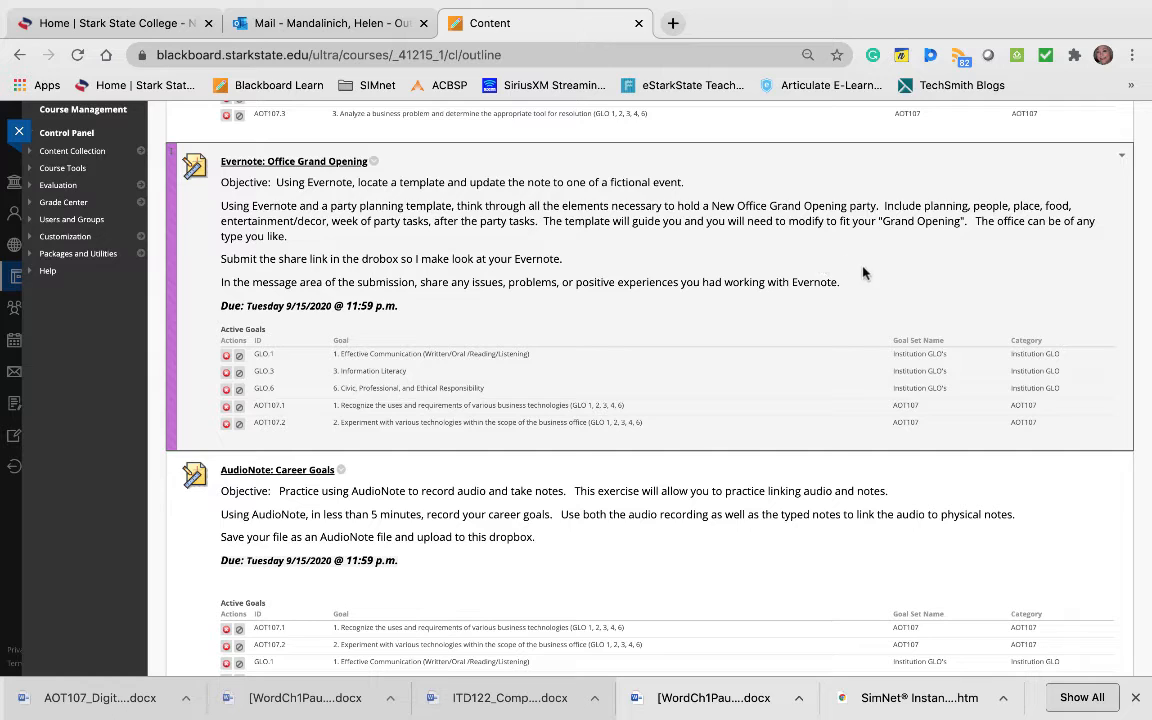
pyautogui.moveTo(1072, 204)
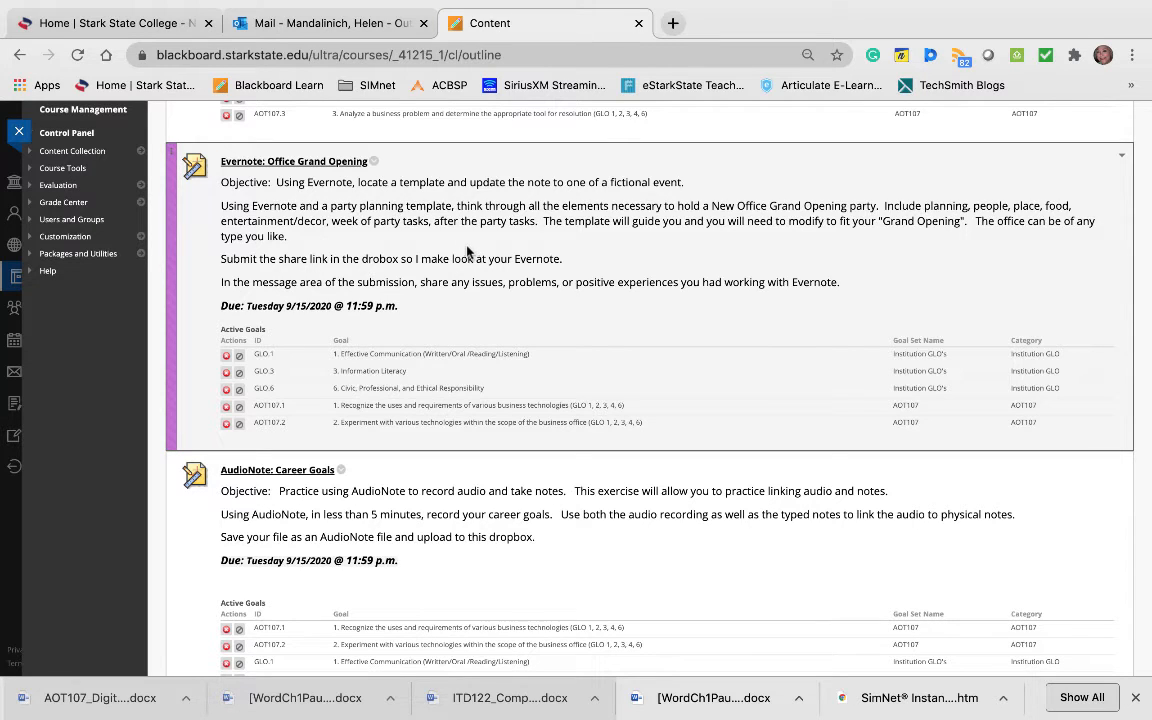
pyautogui.moveTo(630, 270)
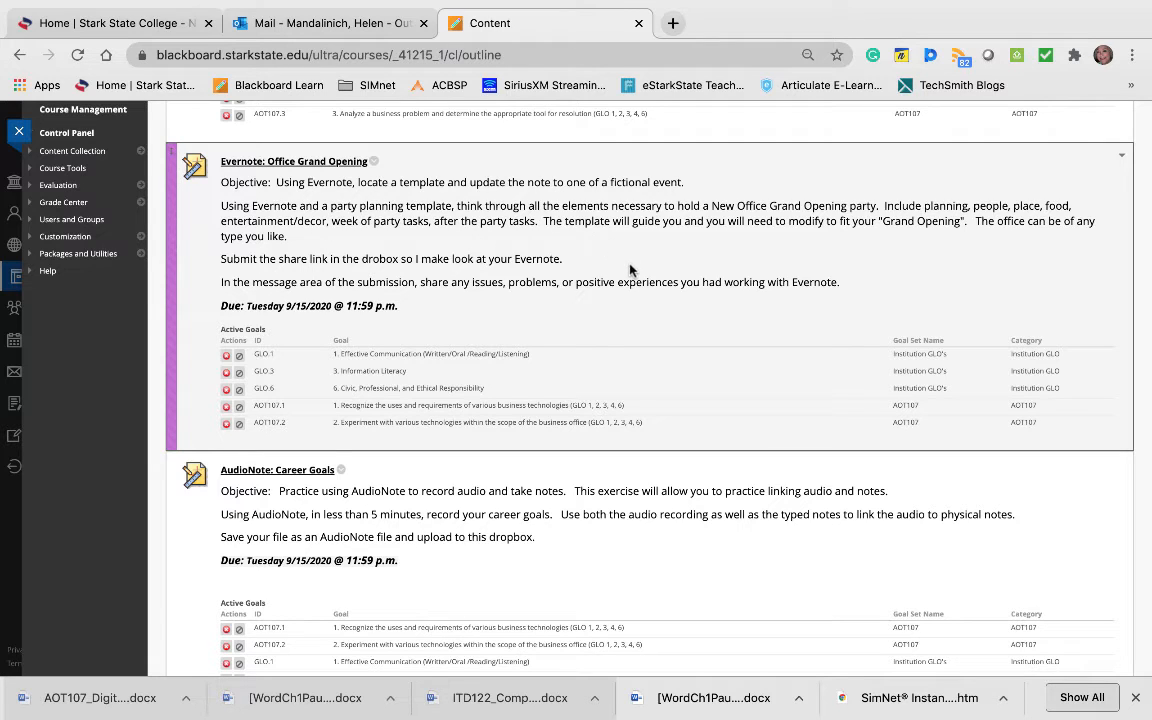
pyautogui.moveTo(710, 258)
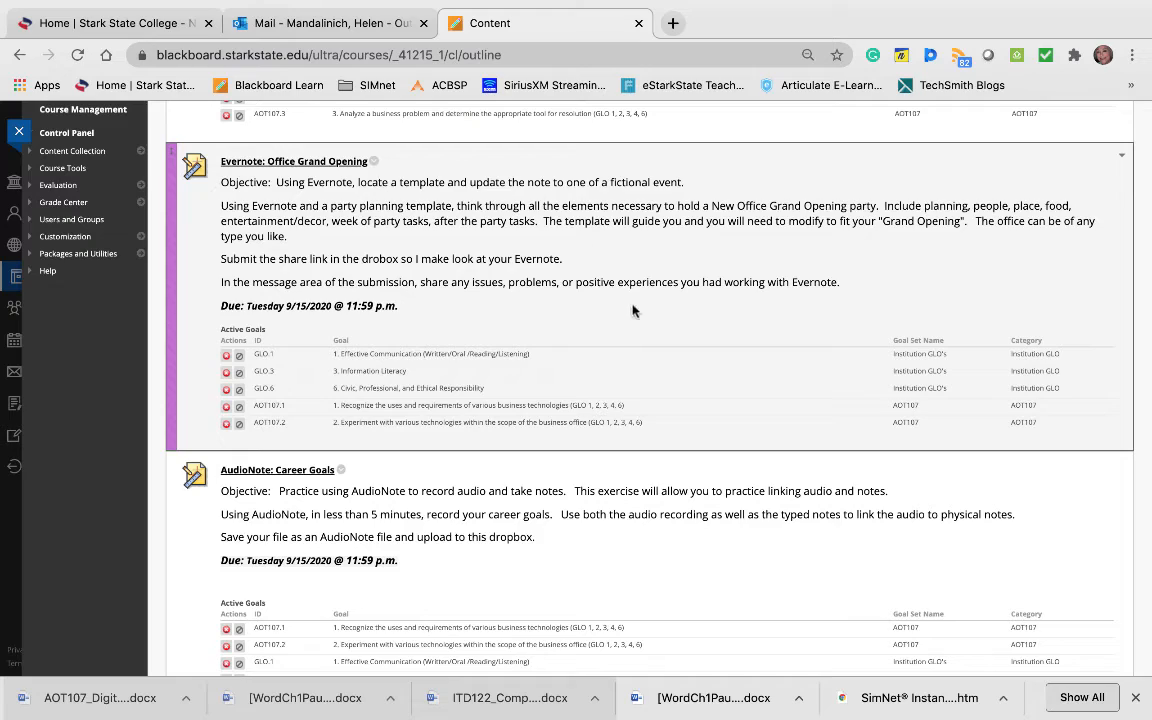
pyautogui.scroll(-3)
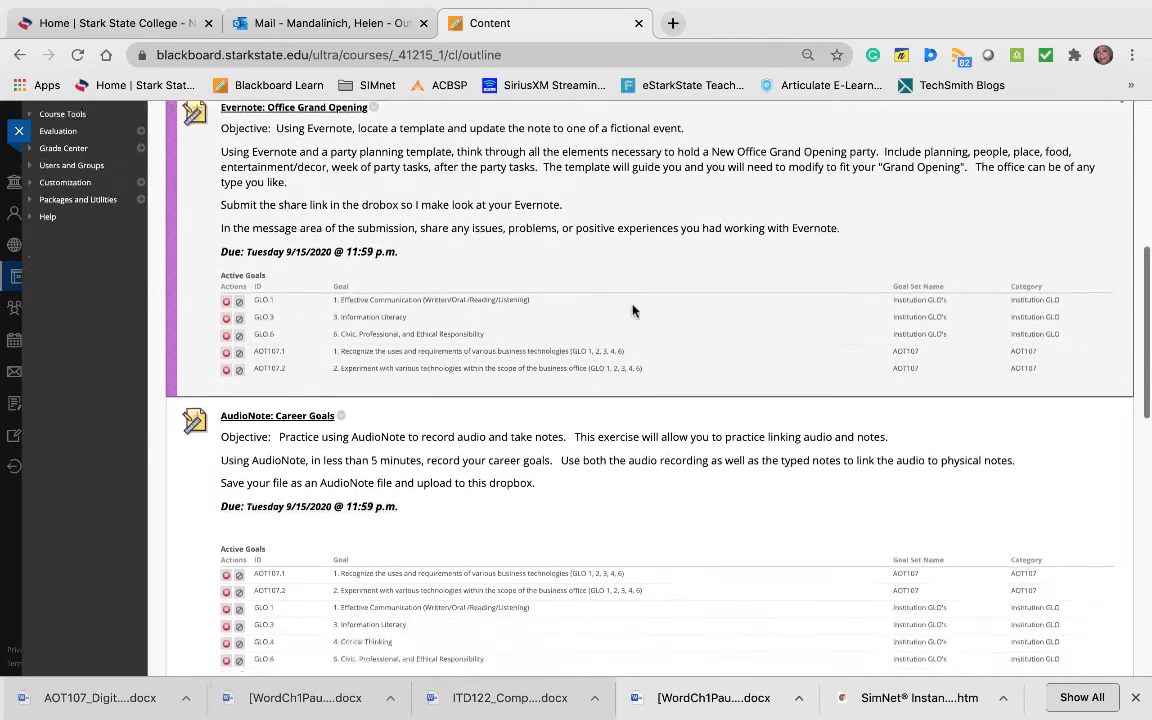
# Scroll through the AudioNote: Career Goals objective and due date down to Transcribe Meeting Minutes.
pyautogui.scroll(-3)
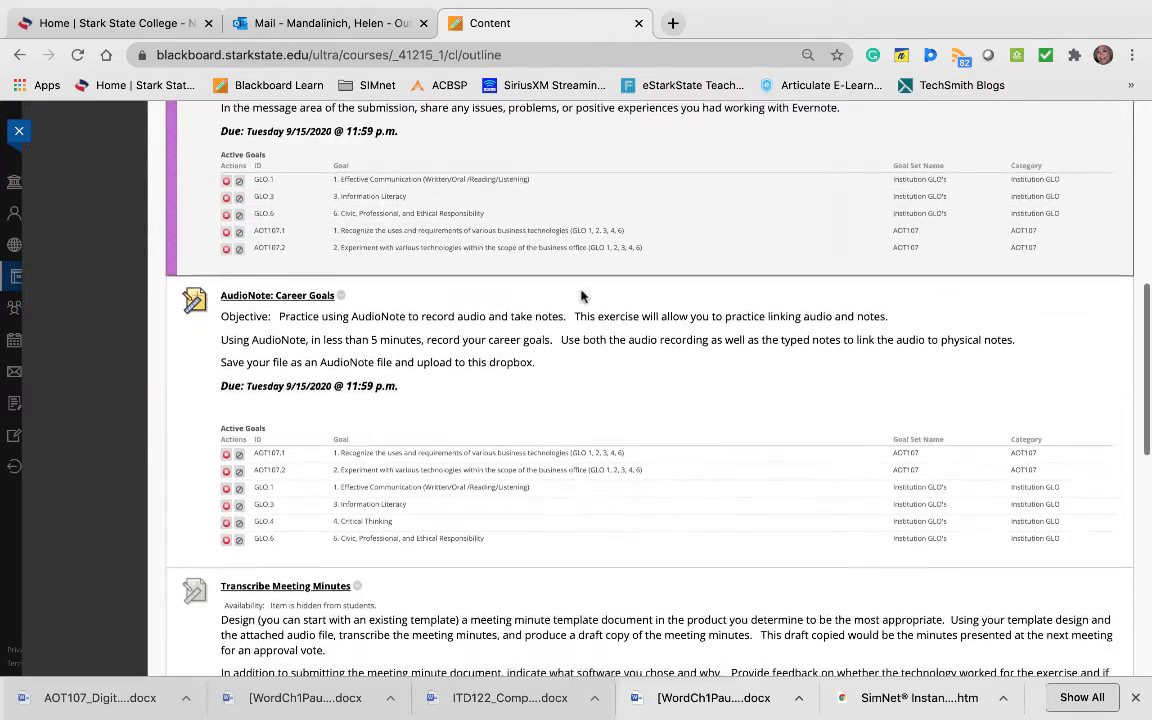
pyautogui.scroll(-3)
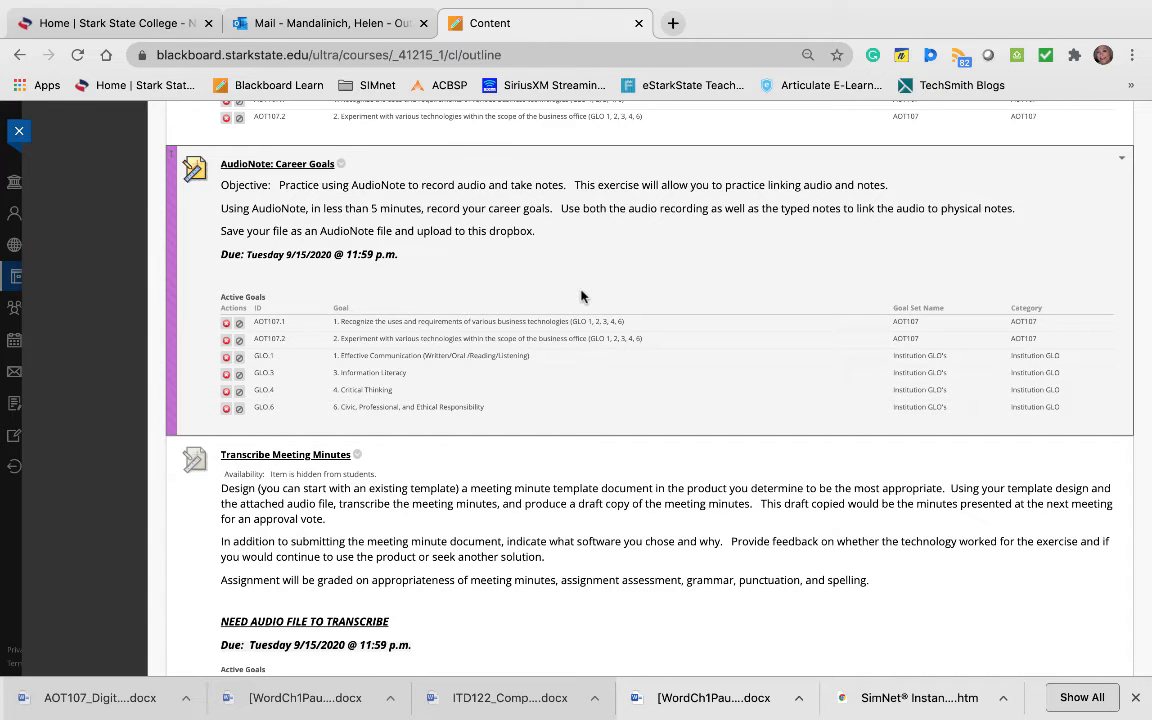
pyautogui.moveTo(592, 292)
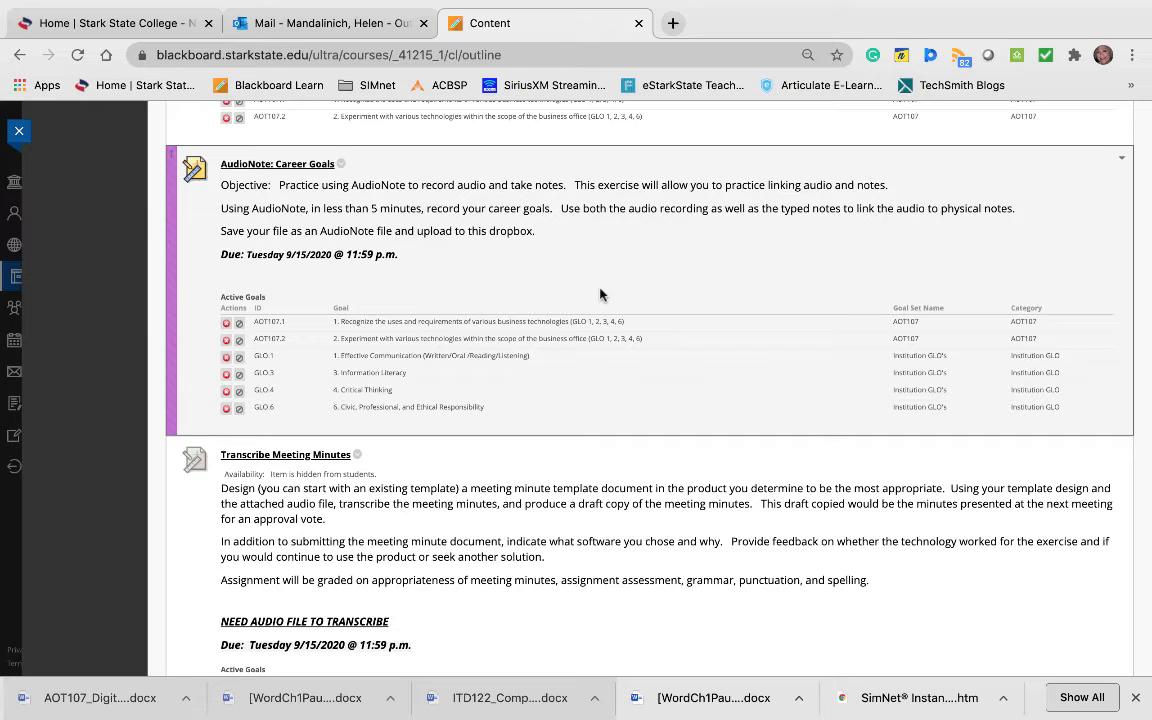
pyautogui.moveTo(616, 250)
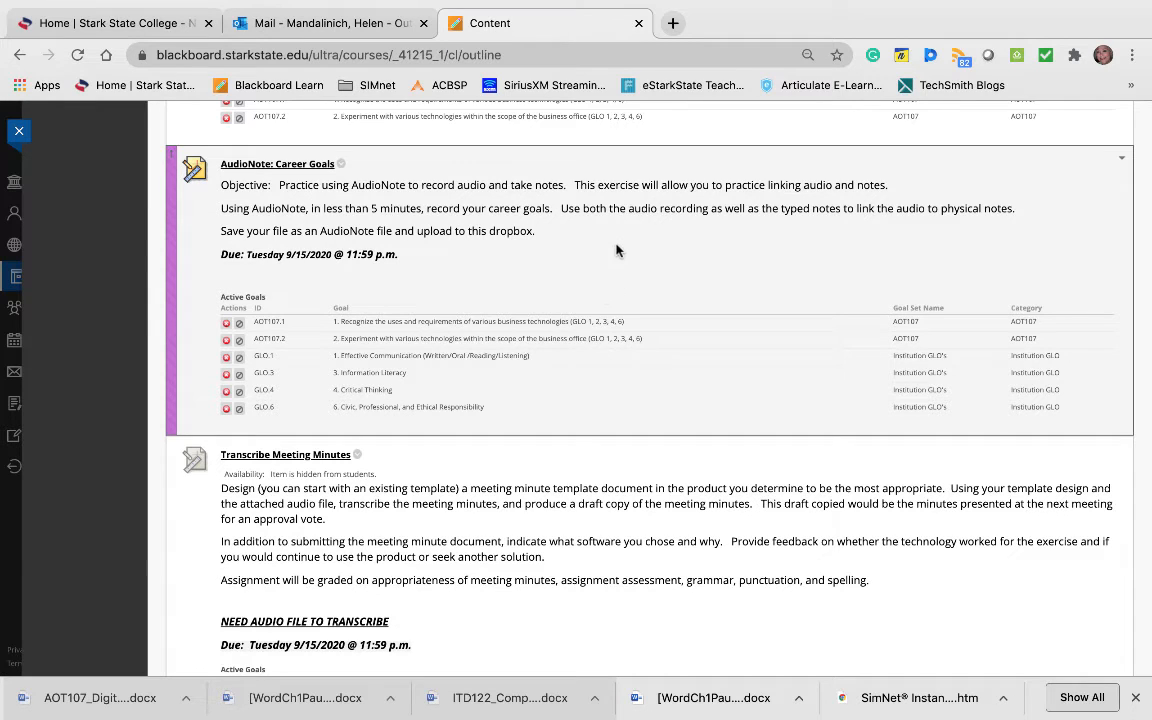
pyautogui.moveTo(784, 254)
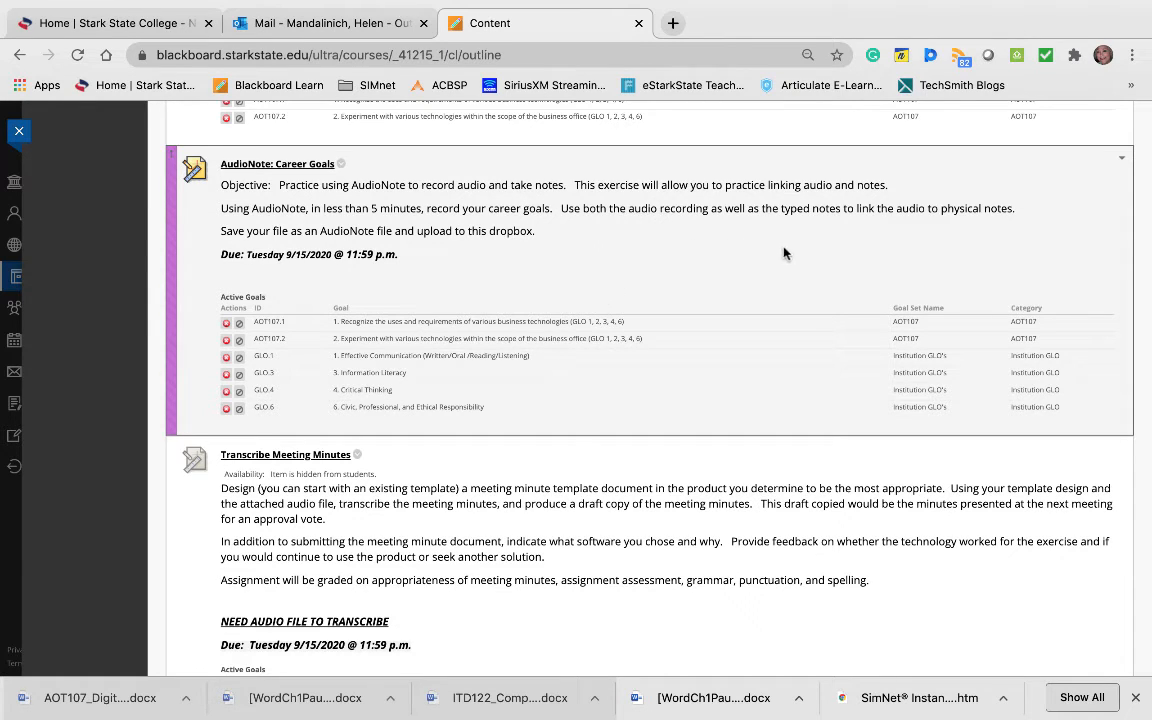
pyautogui.moveTo(868, 268)
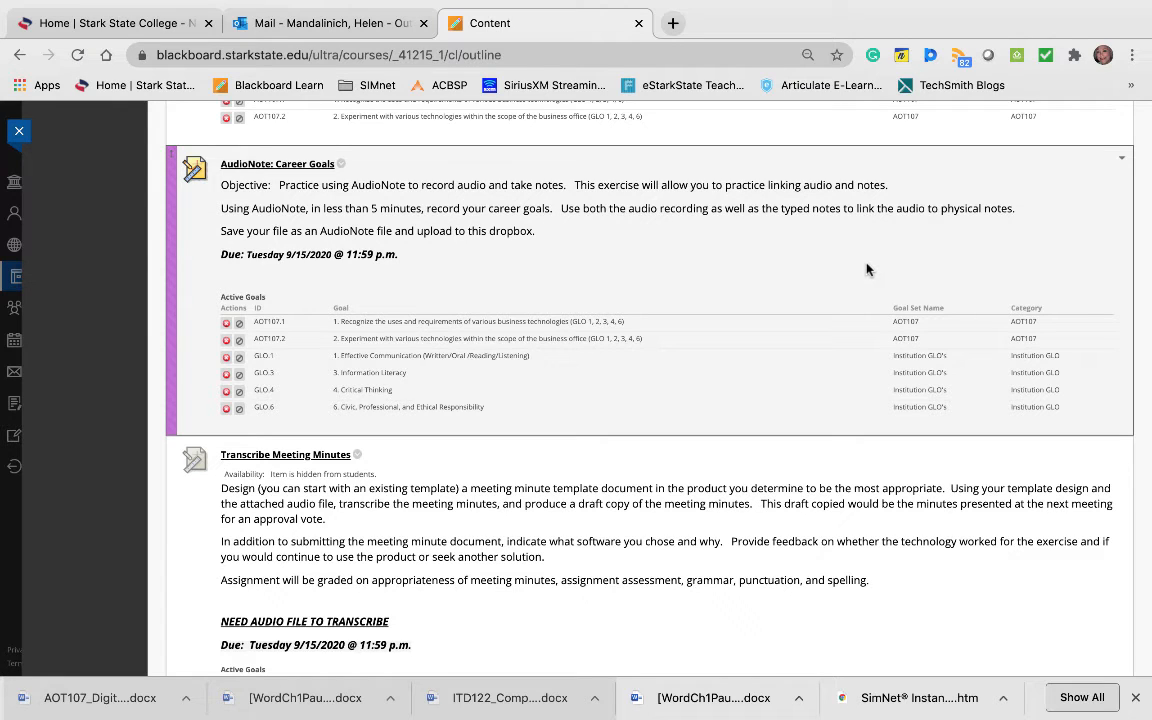
pyautogui.moveTo(320, 298)
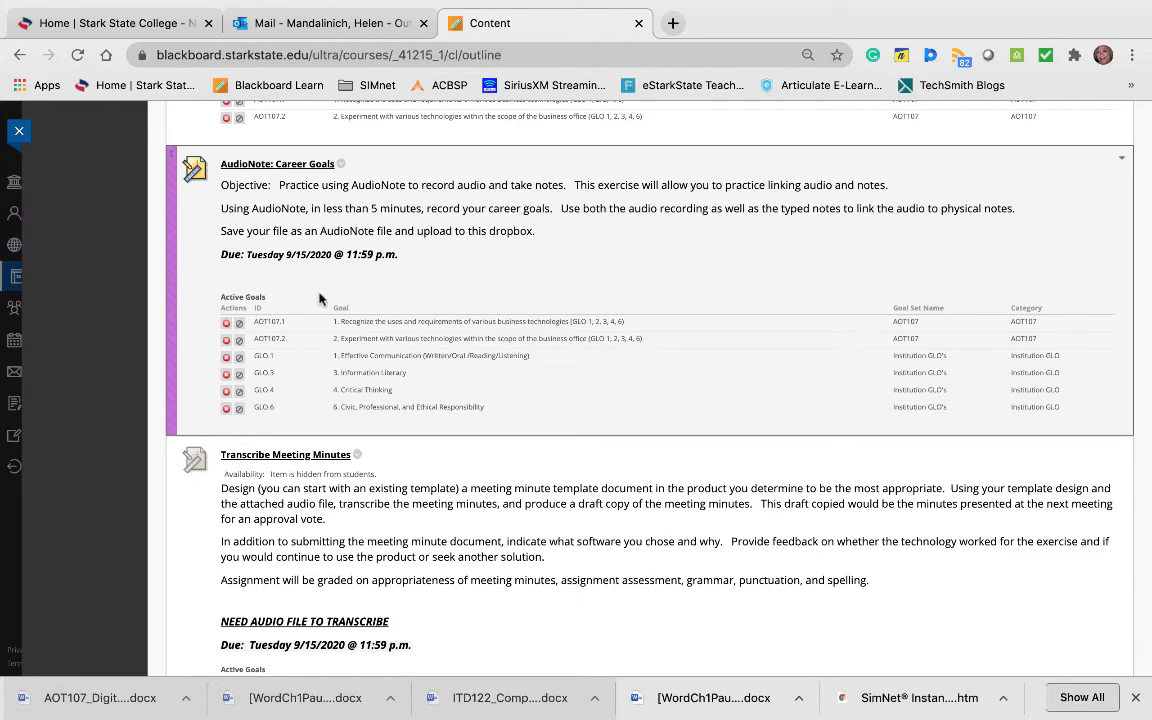
pyautogui.moveTo(624, 360)
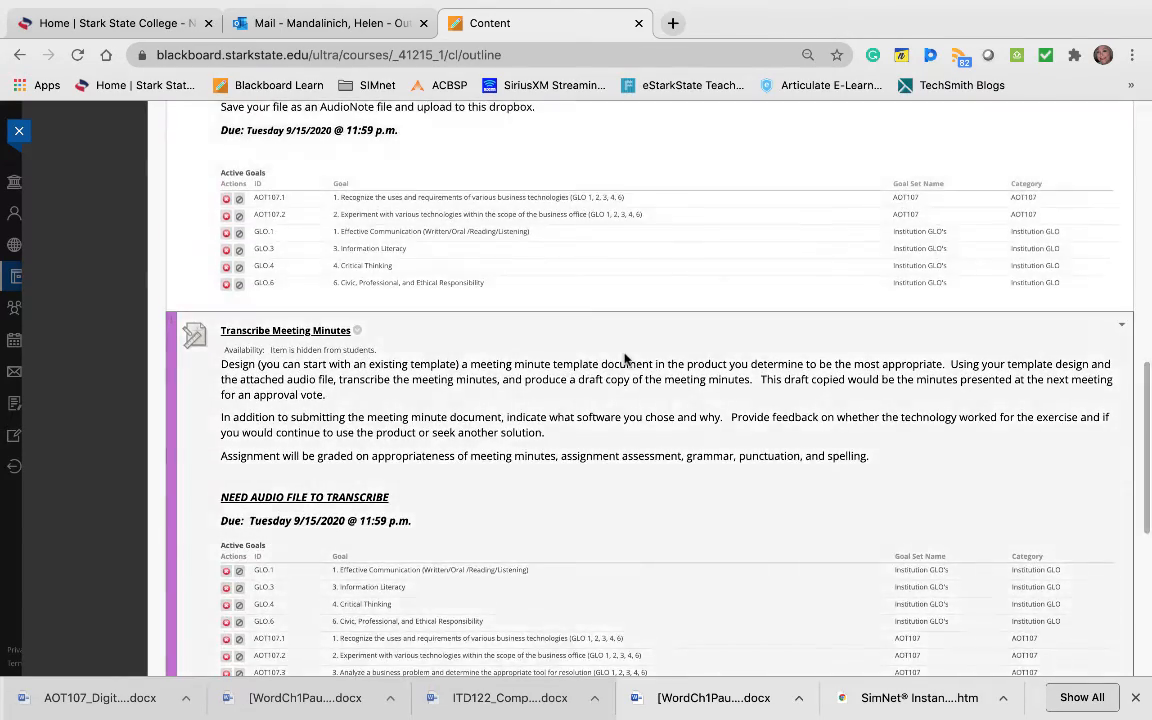
# Scroll to the Research Google Docs vs. G-Suite instructions, due date and active goals, with Notebook Build below.
pyautogui.scroll(-3)
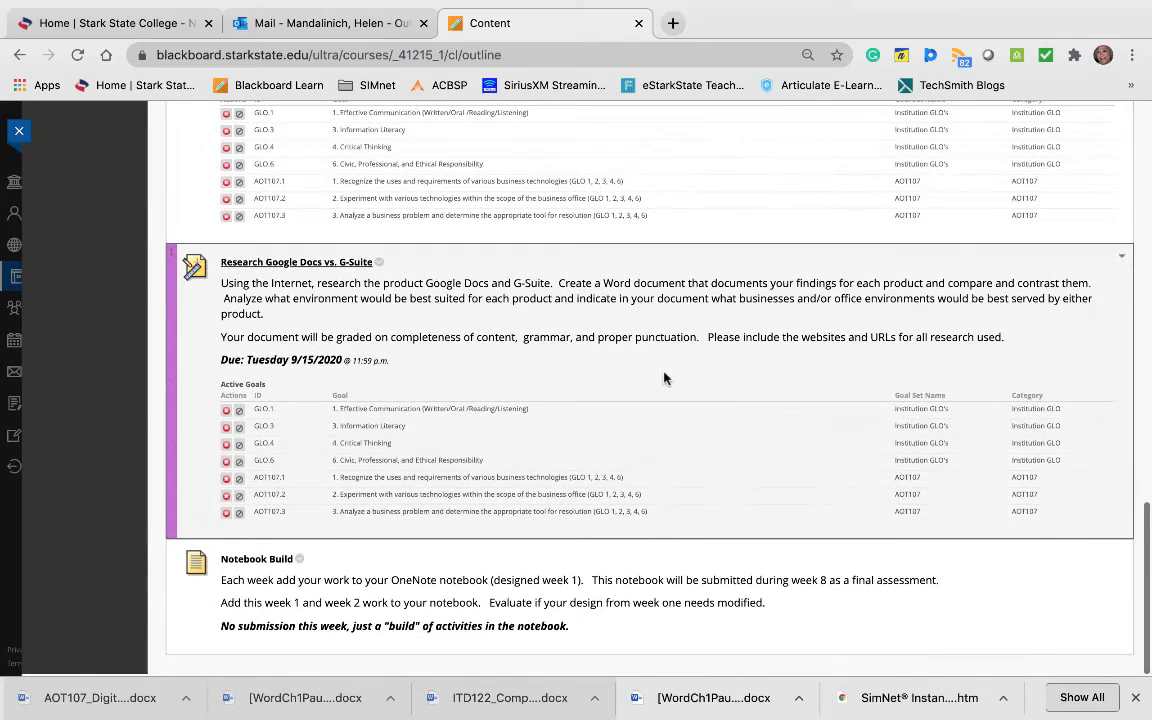
pyautogui.moveTo(612, 364)
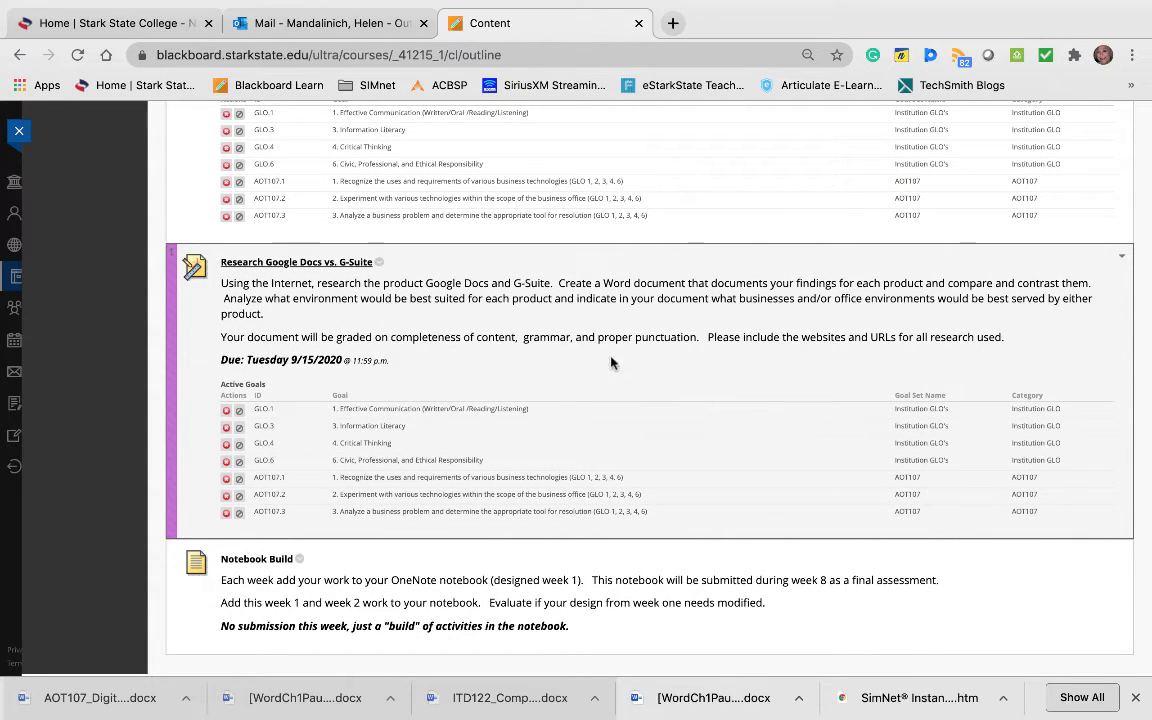
pyautogui.moveTo(506, 364)
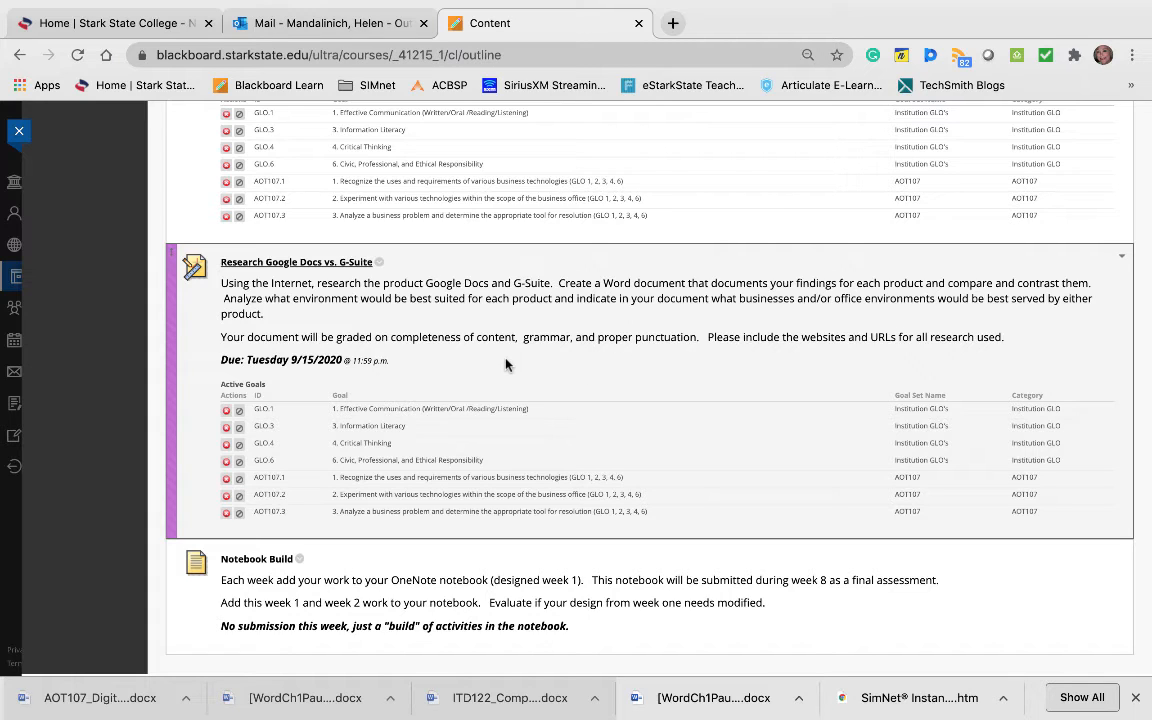
pyautogui.moveTo(1050, 316)
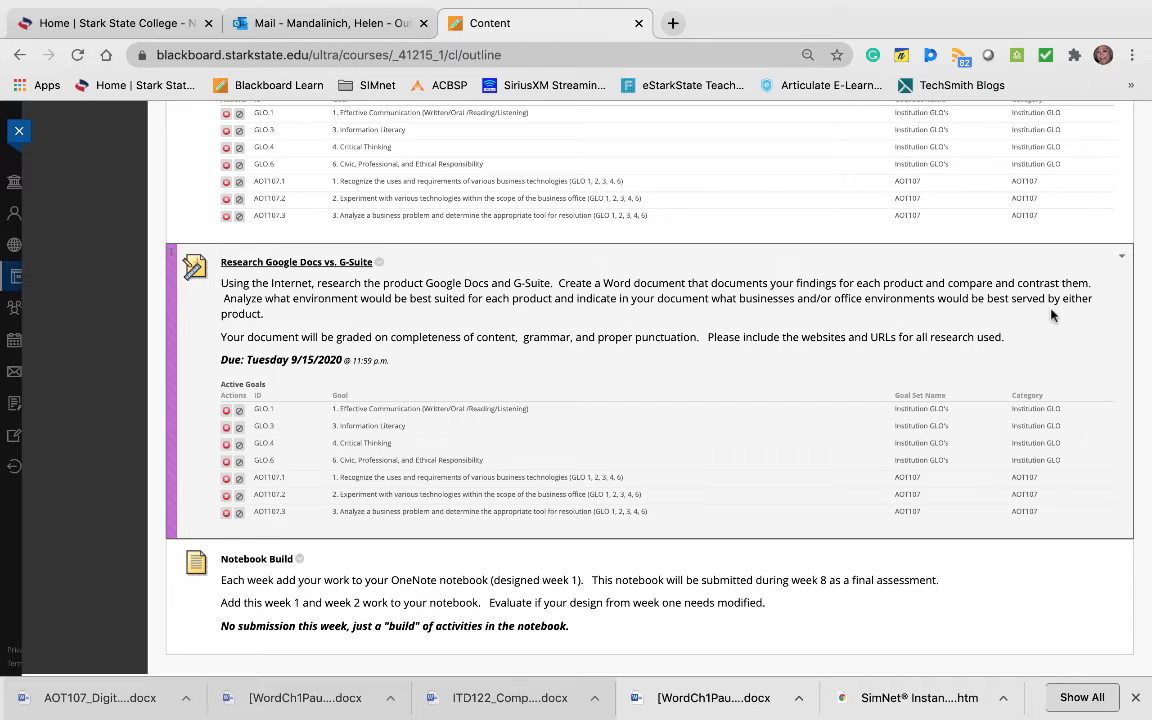
pyautogui.moveTo(340, 320)
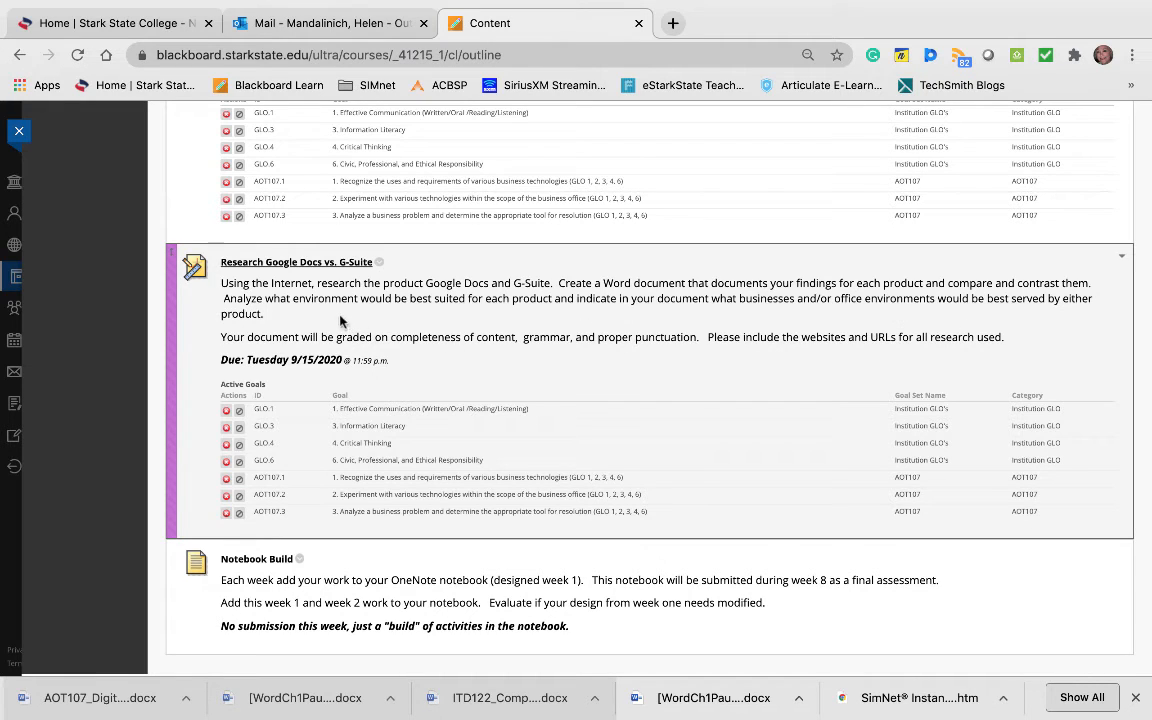
pyautogui.moveTo(590, 384)
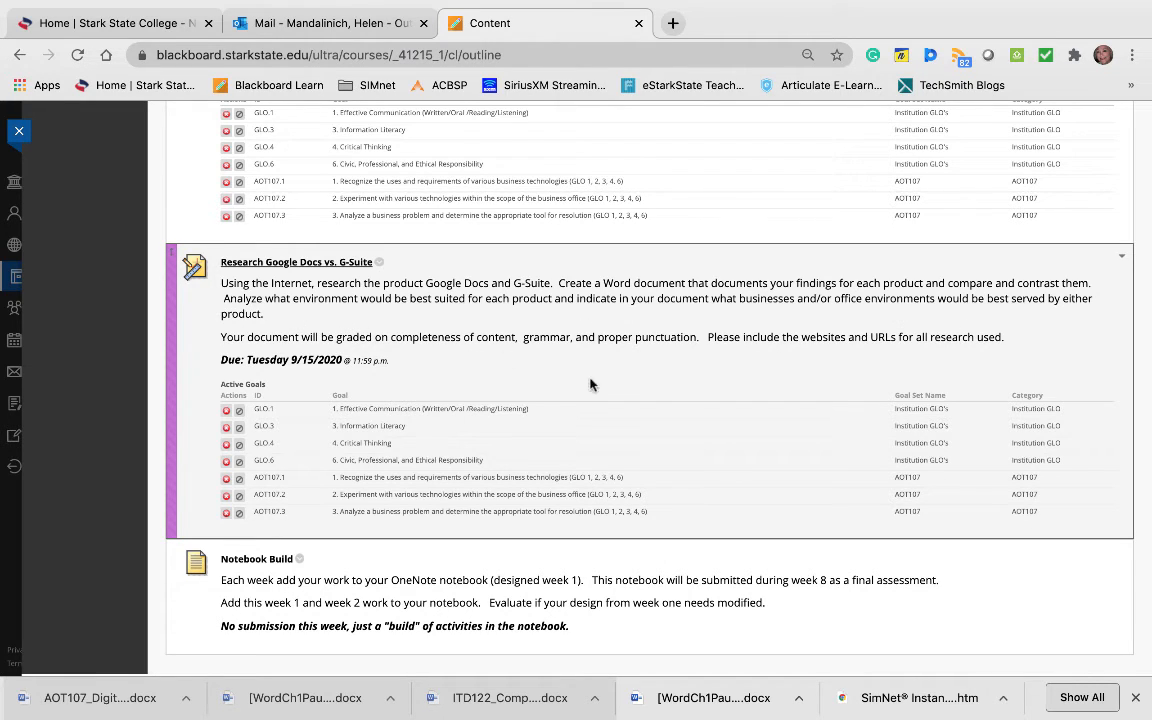
pyautogui.moveTo(298, 278)
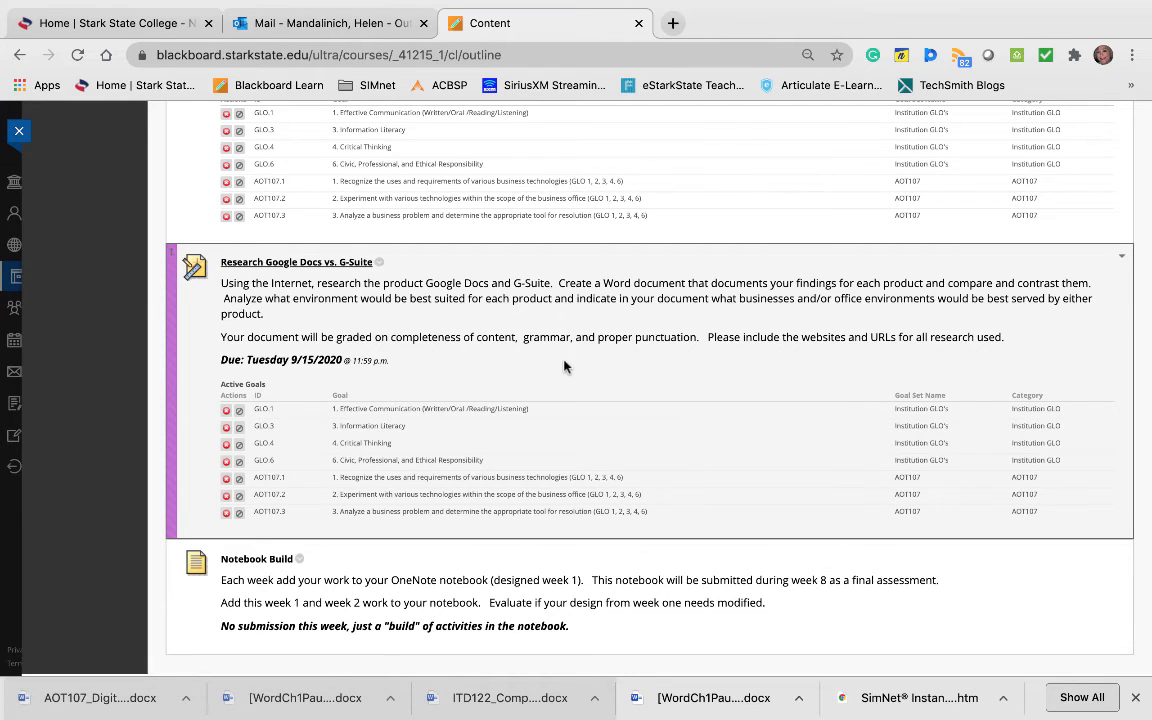
pyautogui.moveTo(638, 374)
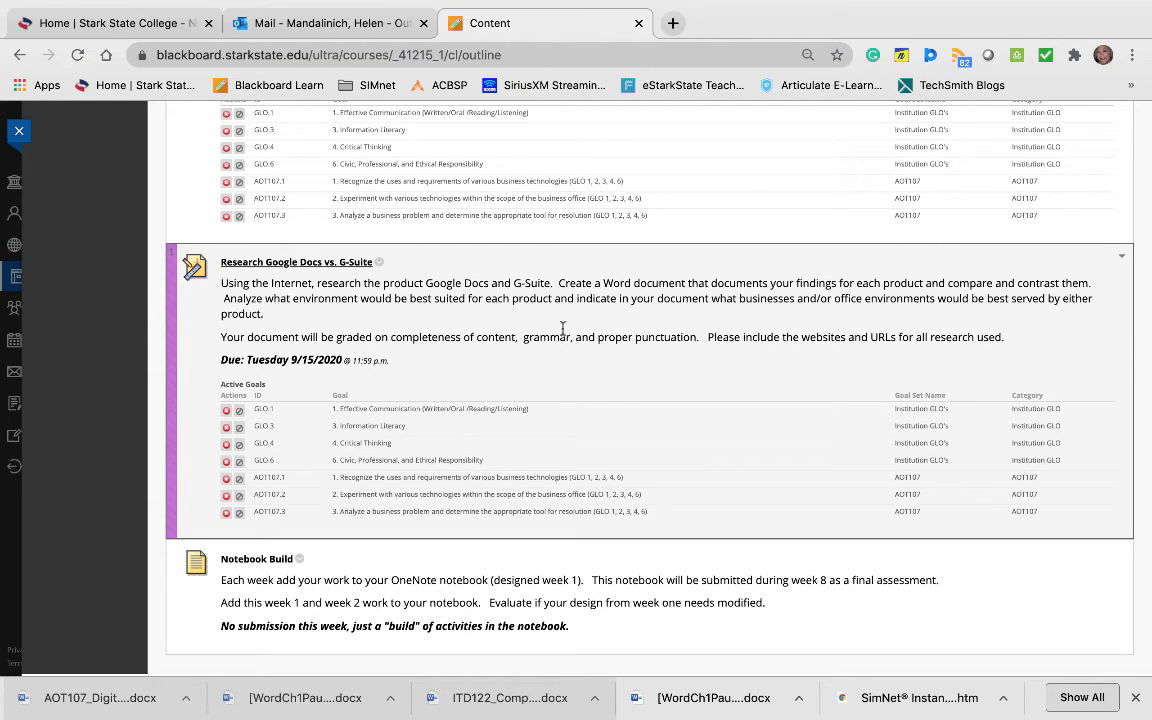
pyautogui.moveTo(540, 388)
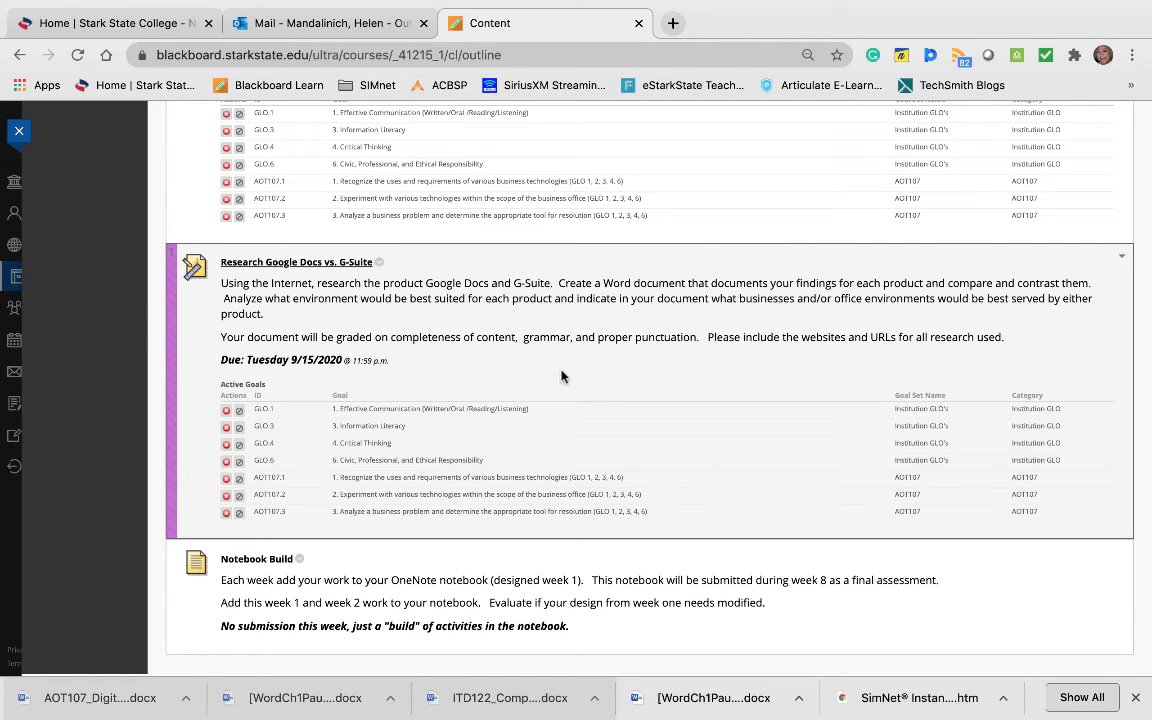
pyautogui.moveTo(482, 386)
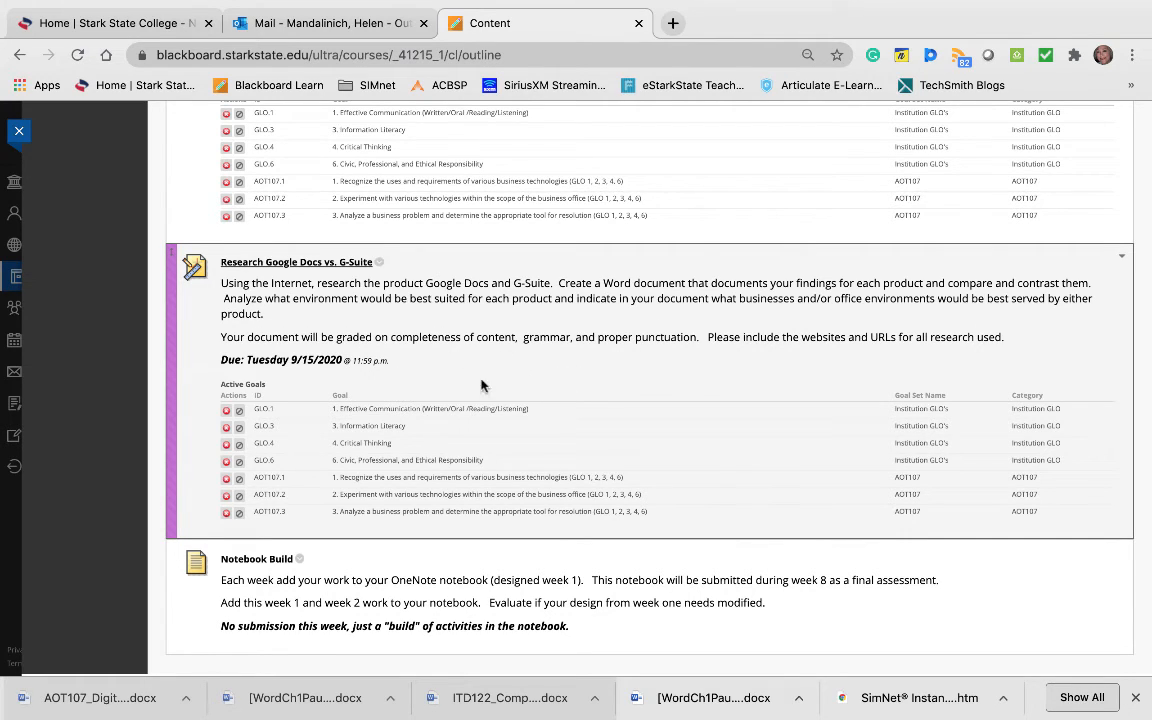
pyautogui.moveTo(516, 356)
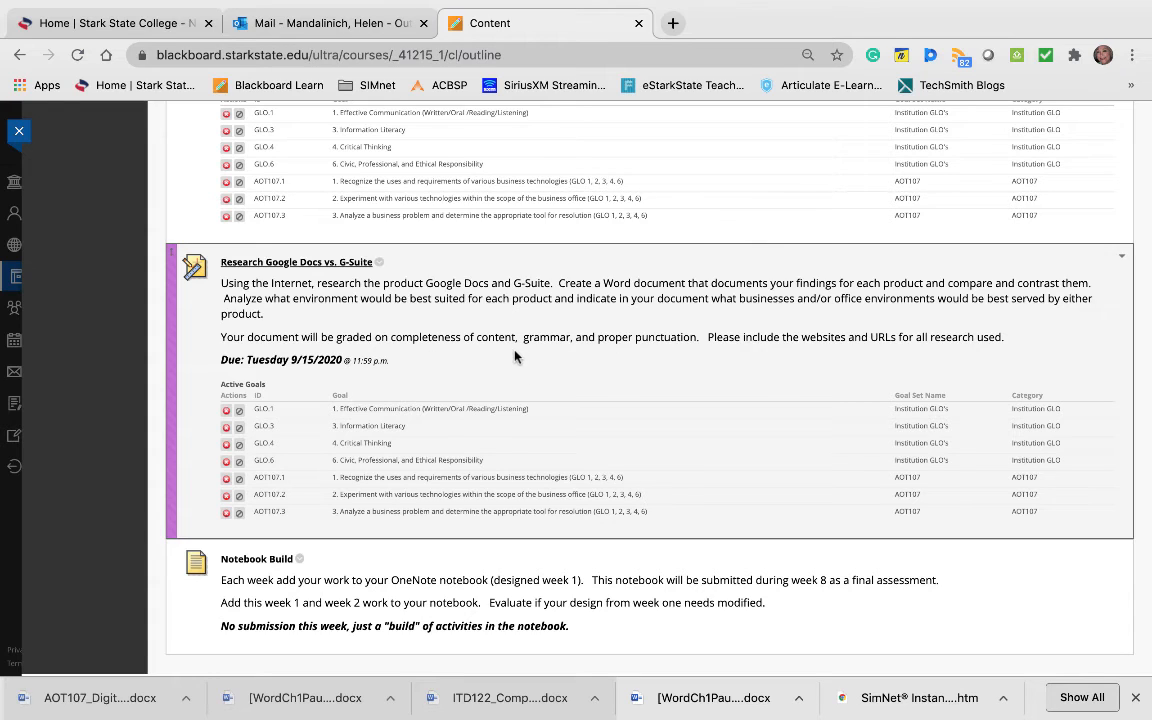
pyautogui.moveTo(732, 304)
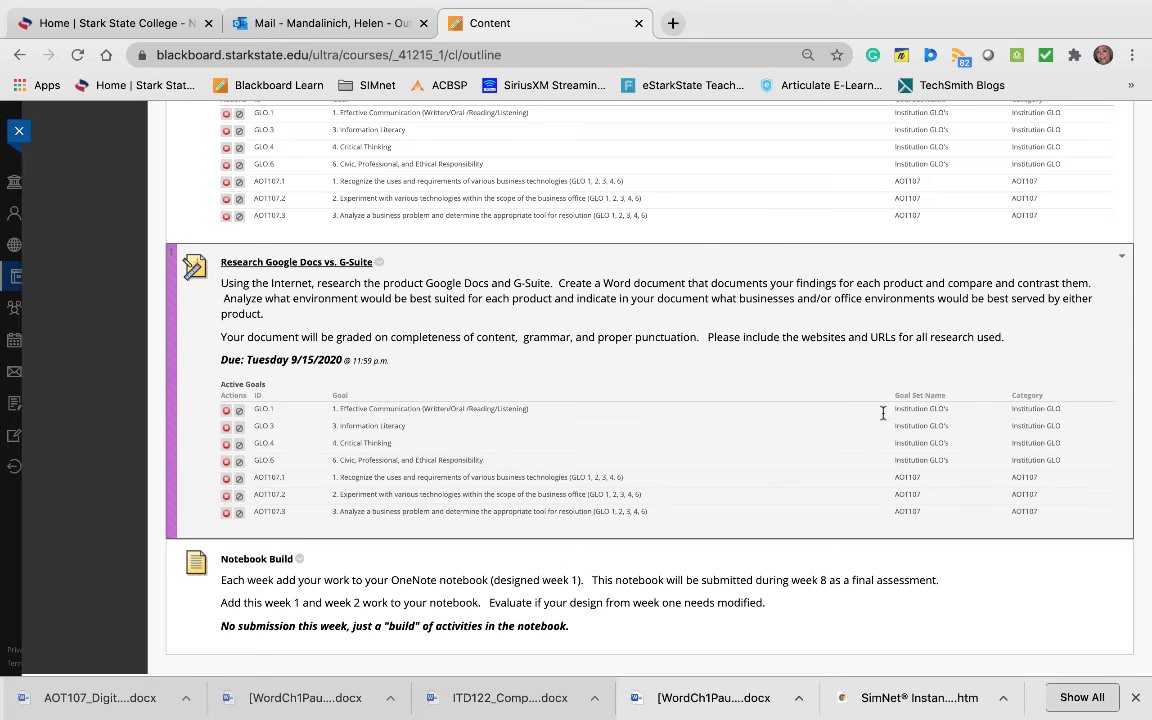
# Scroll to the bottom of the Week Two list to read the Notebook Build item in full.
pyautogui.scroll(-3)
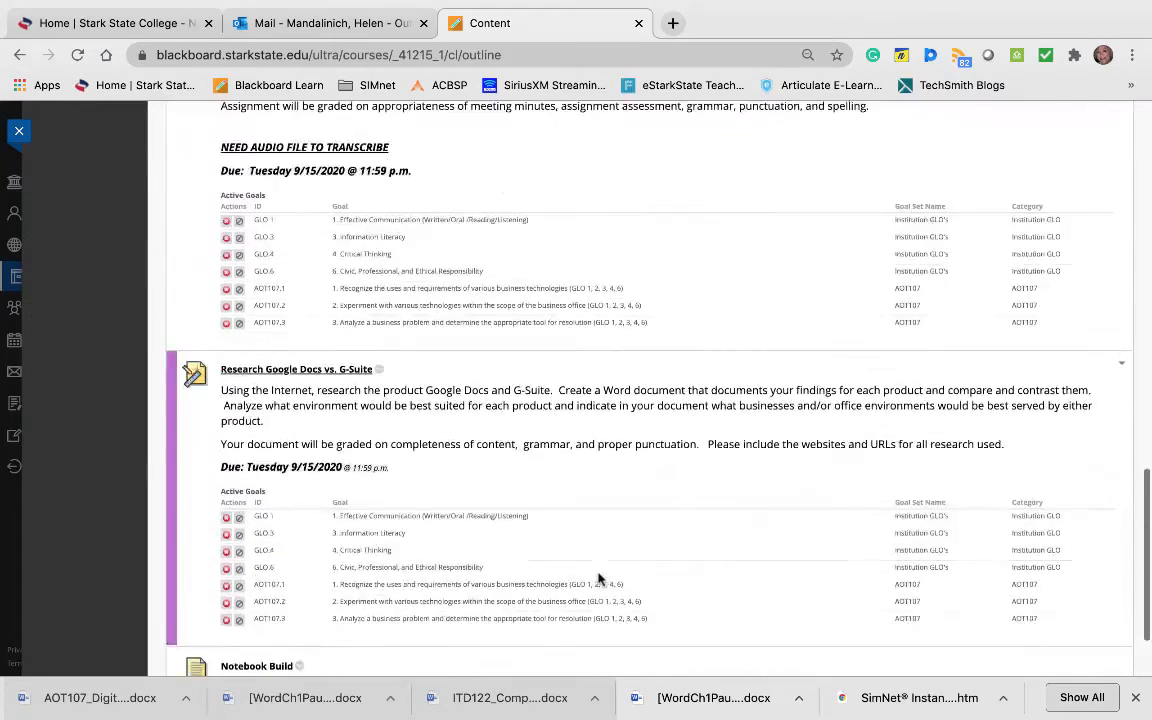
pyautogui.scroll(-3)
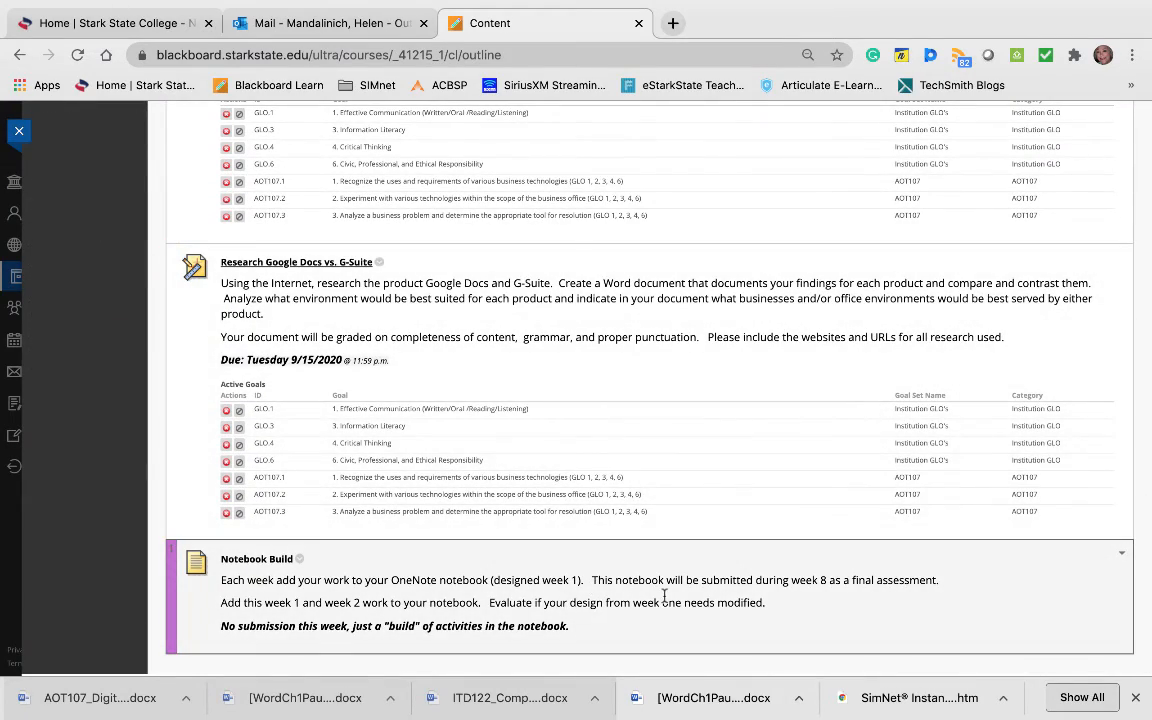
pyautogui.moveTo(676, 598)
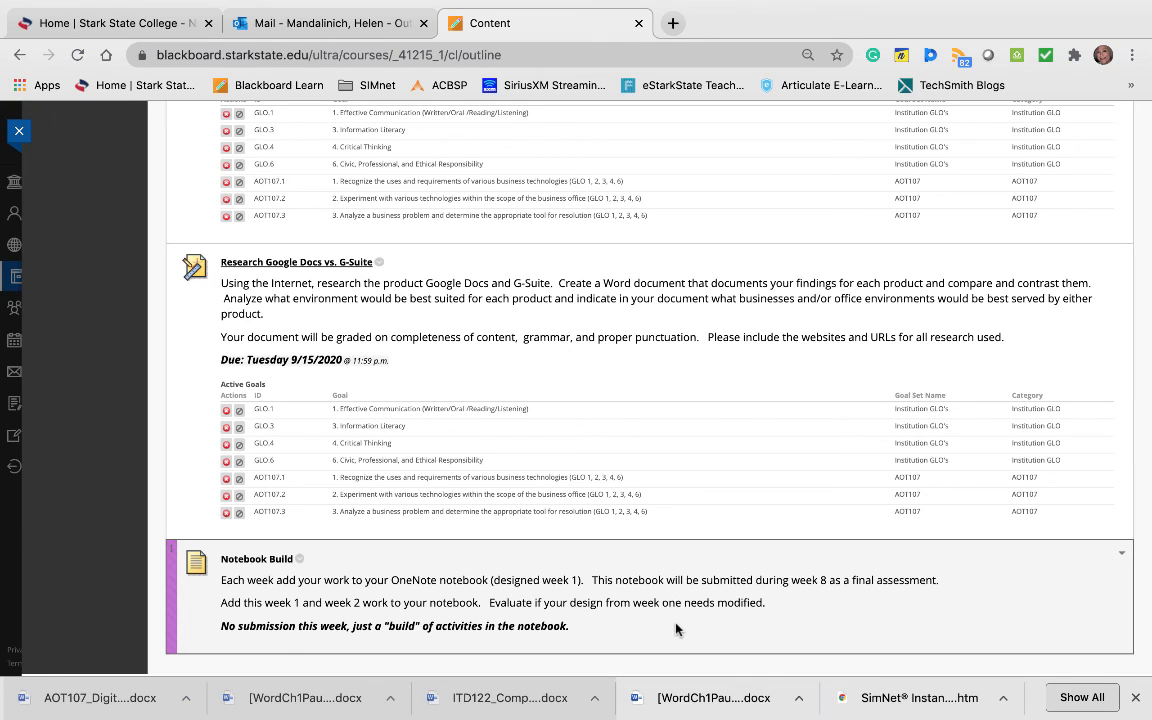
pyautogui.moveTo(458, 592)
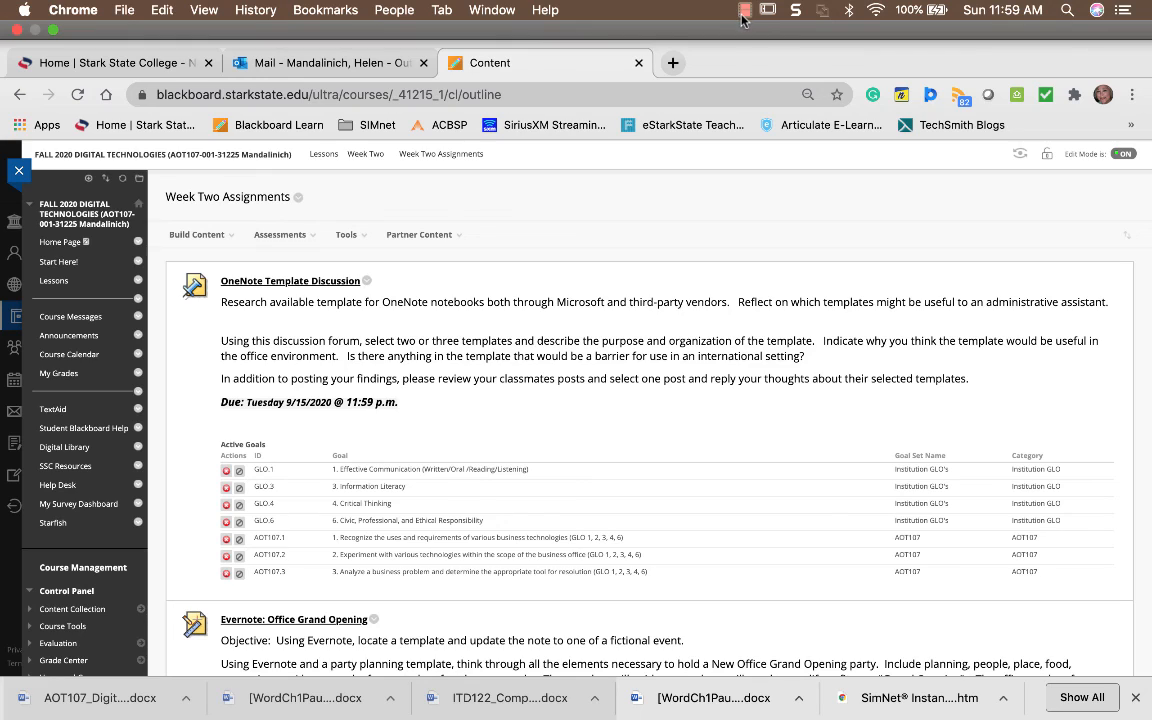
pyautogui.moveTo(744, 20)
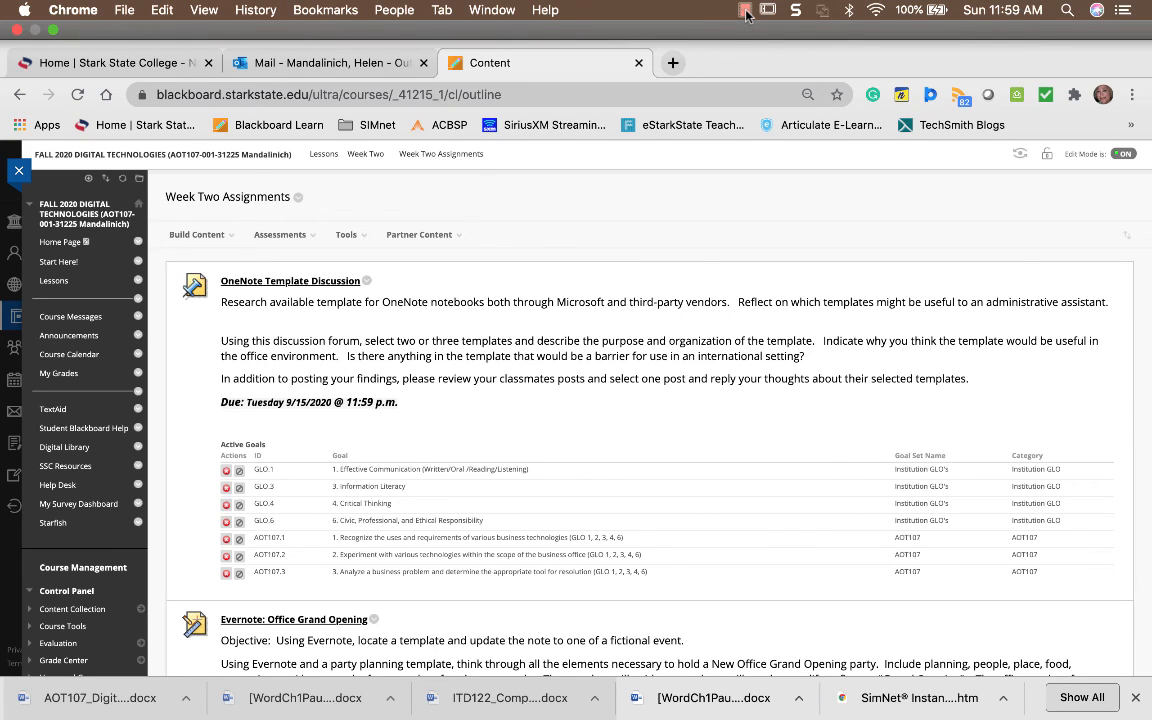
# Return to the top of Week Two Assignments showing the OneNote Template Discussion.
pyautogui.click(744, 8)
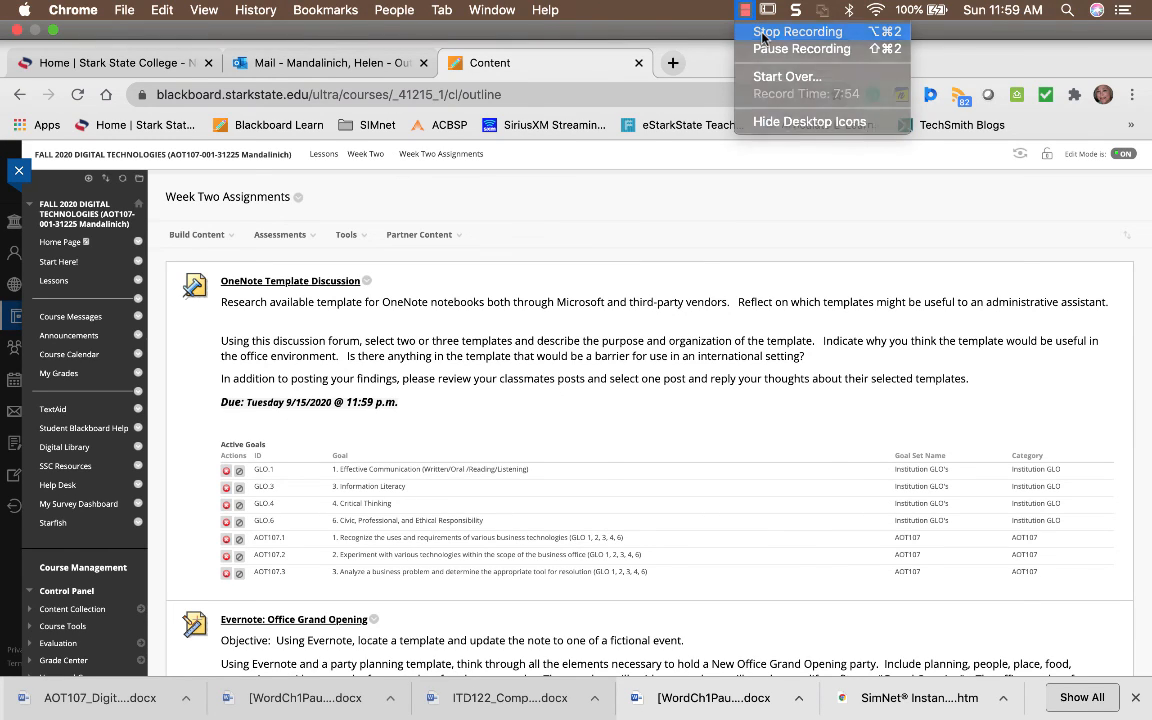